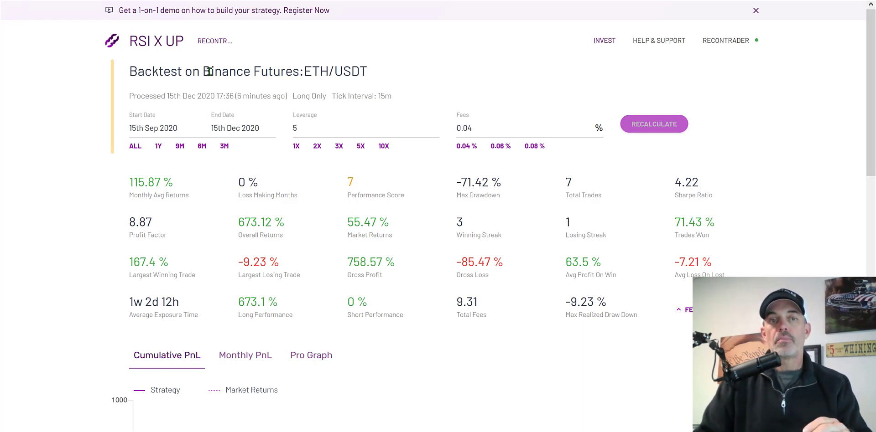
Step: Start a new strategy using the Visual Editor drag-and-drop builder
double_click(250, 72)
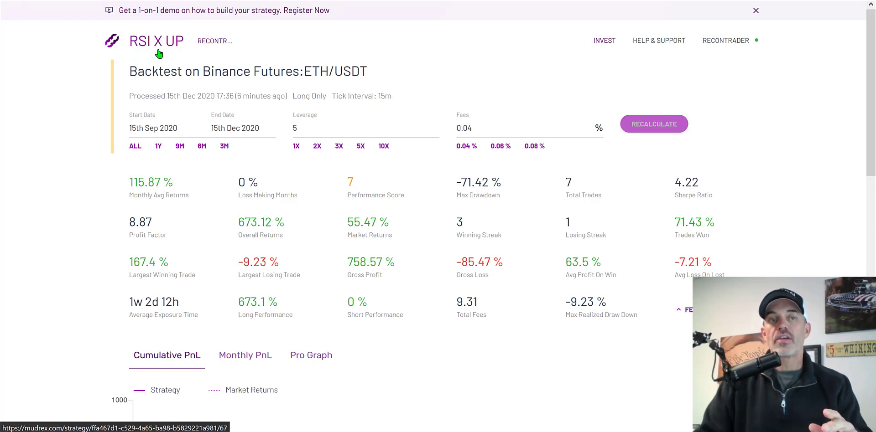
mouse_move(464, 78)
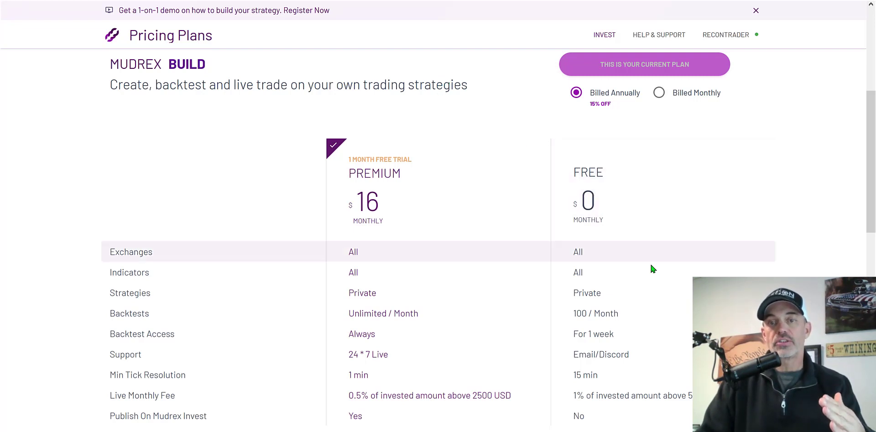
mouse_move(623, 257)
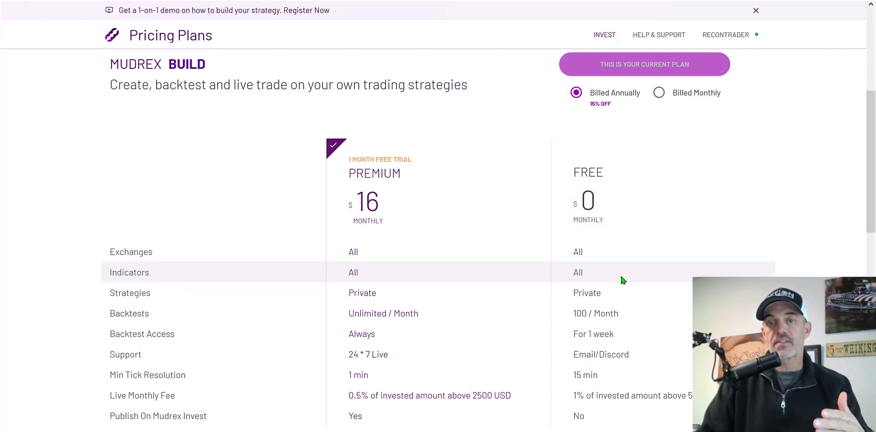
mouse_move(609, 313)
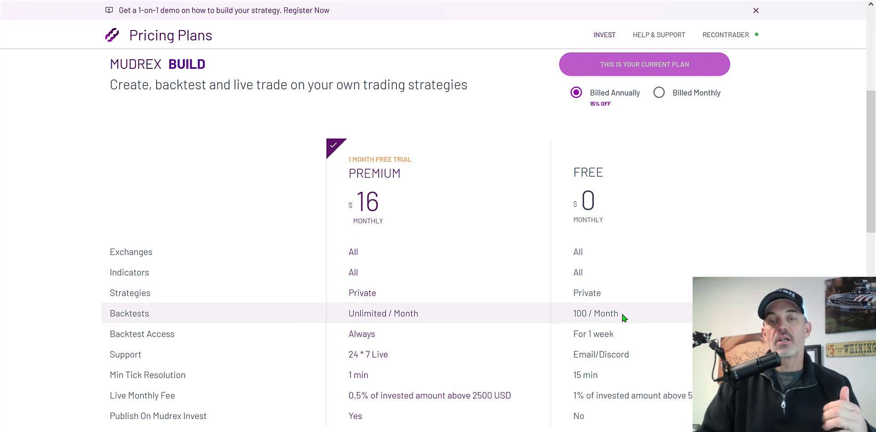
mouse_move(586, 375)
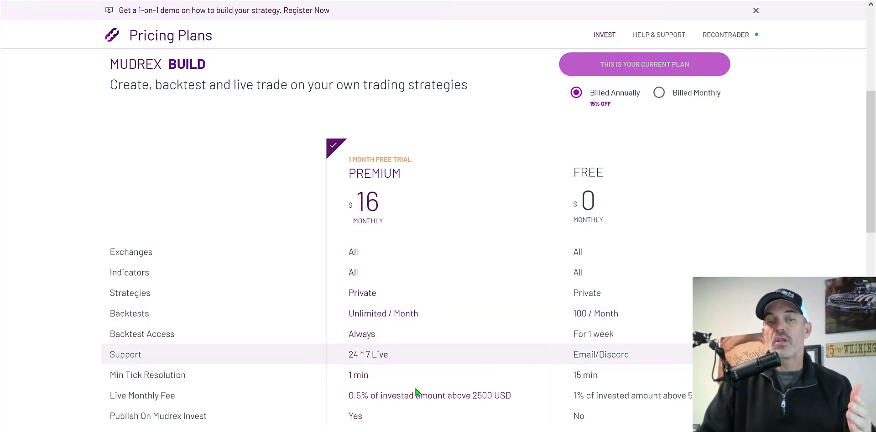
mouse_move(603, 384)
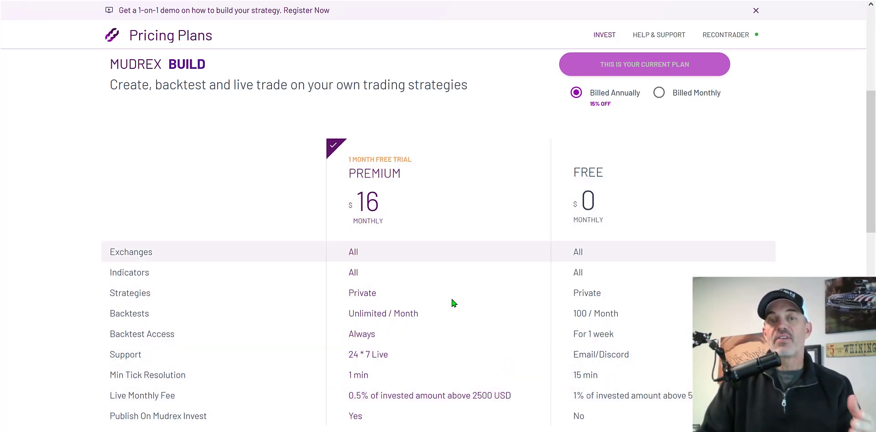
mouse_move(382, 210)
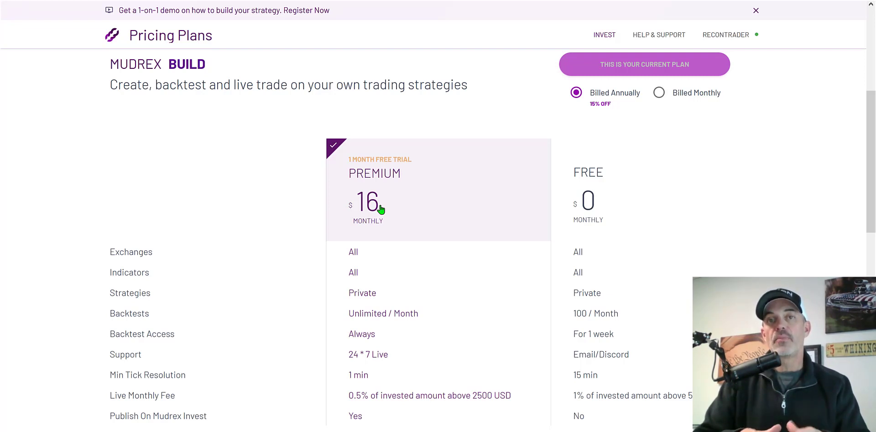
mouse_move(384, 195)
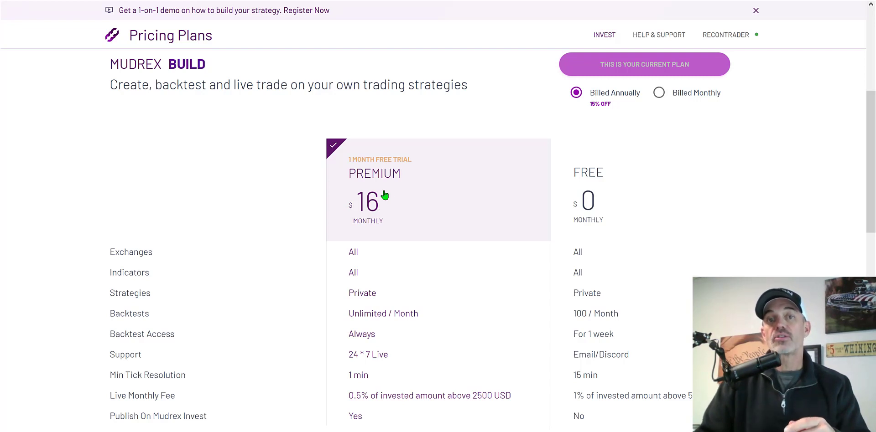
mouse_move(450, 195)
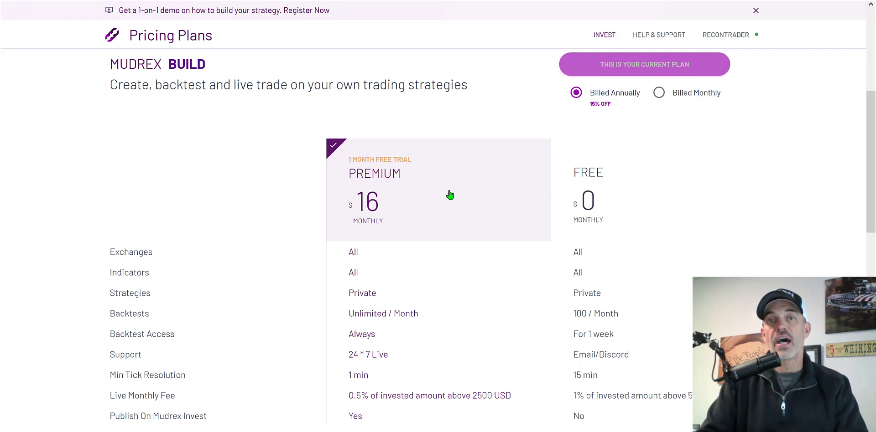
mouse_move(358, 25)
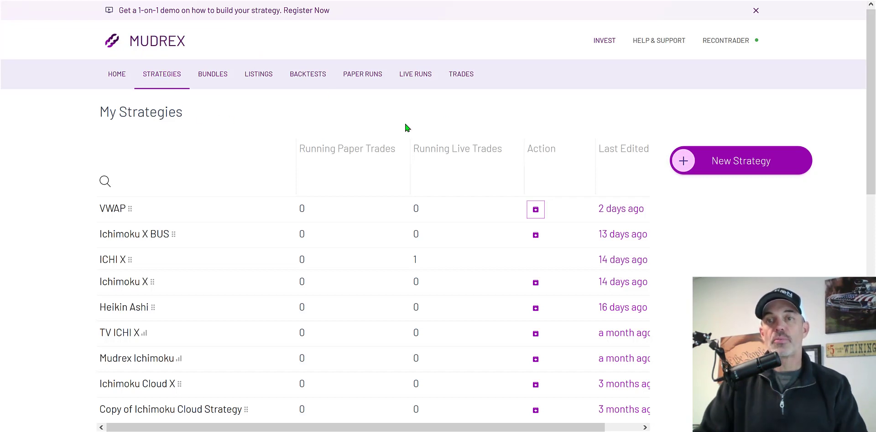
mouse_move(607, 160)
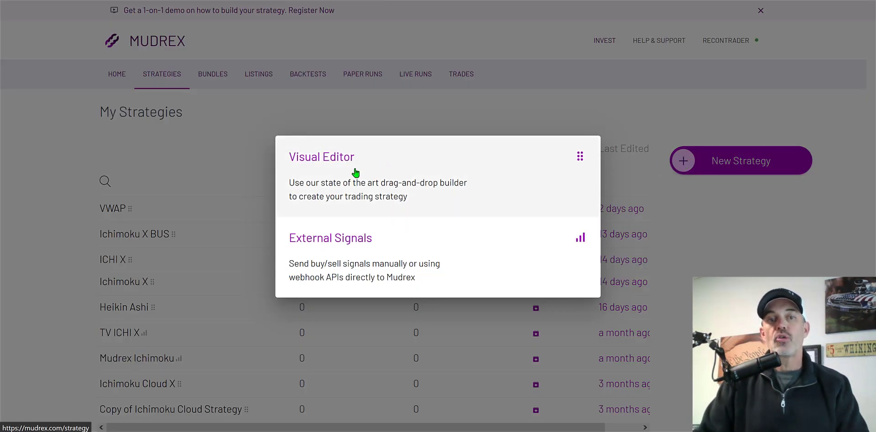
mouse_move(354, 215)
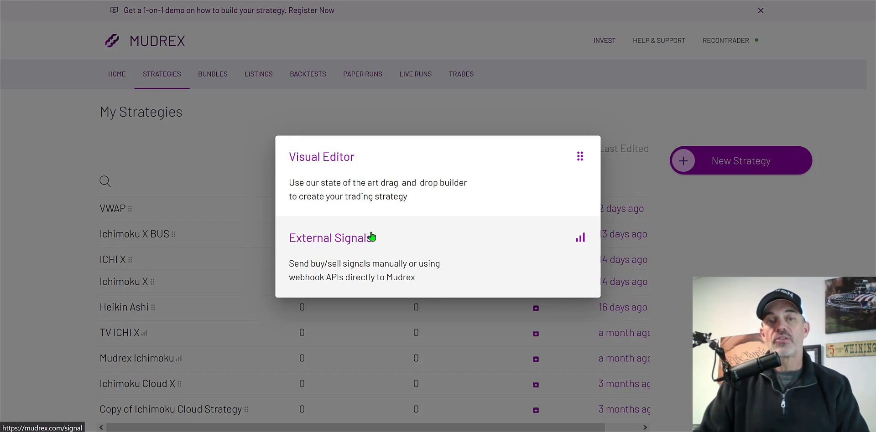
mouse_move(399, 250)
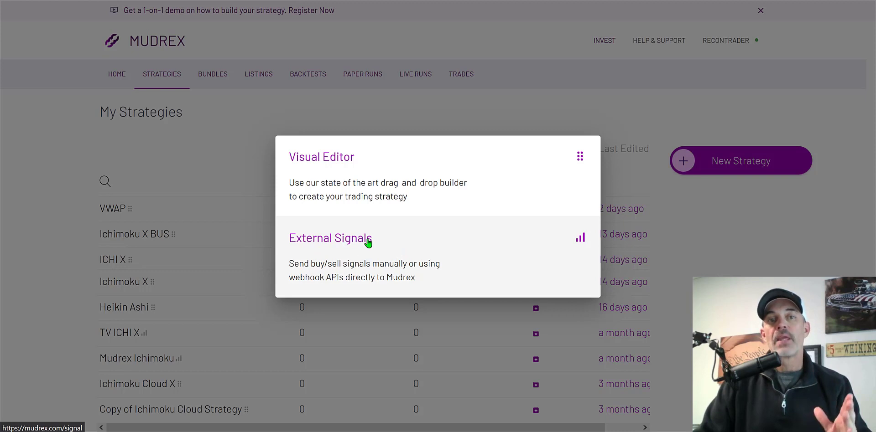
mouse_move(431, 220)
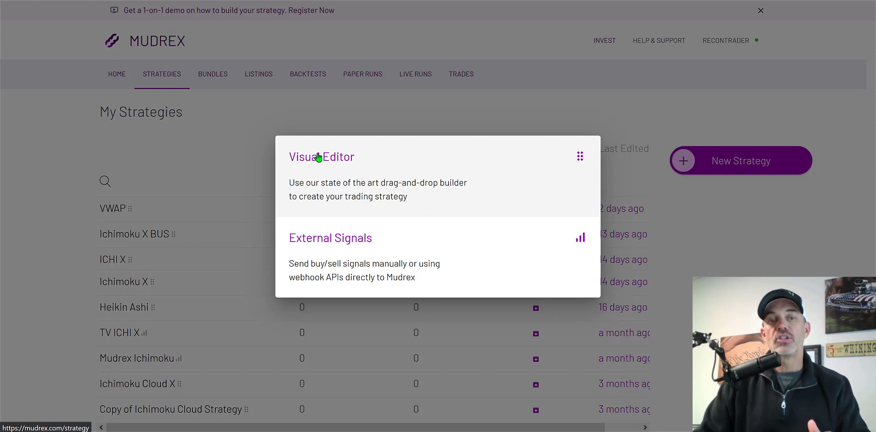
mouse_move(514, 167)
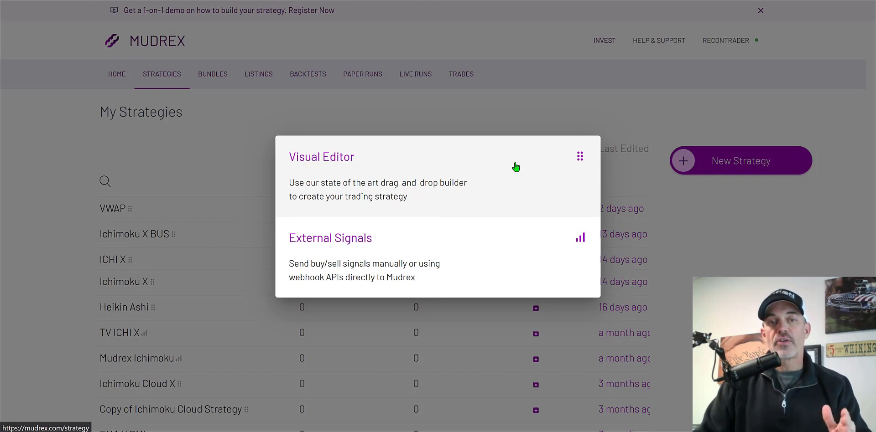
left_click(321, 156)
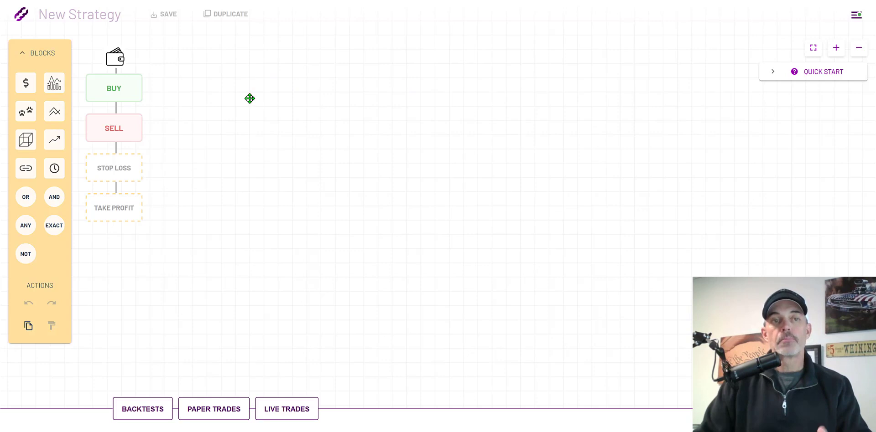
mouse_move(155, 94)
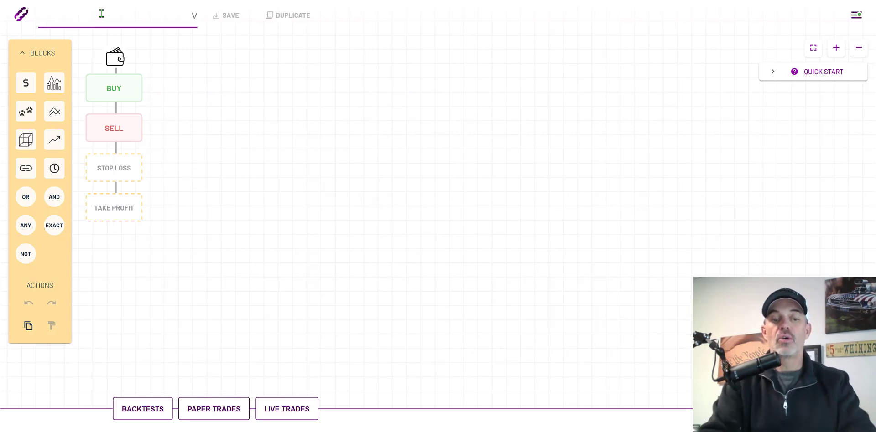
Step: Type the strategy name so the title reads 'RSI X EMA'
type("E")
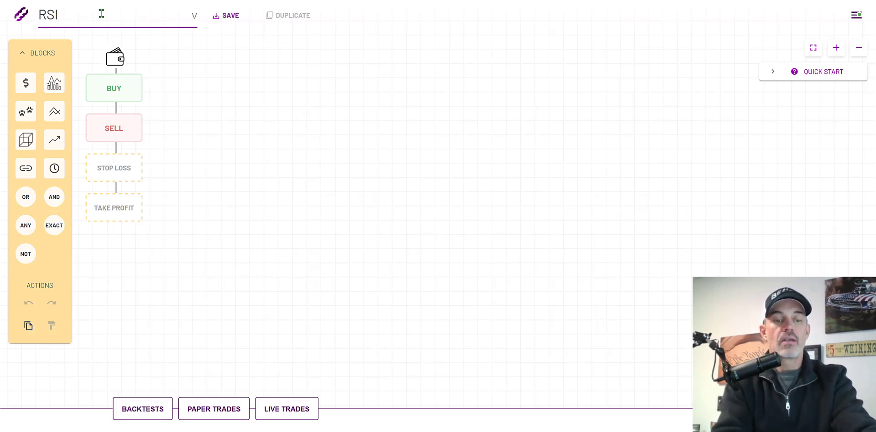
type("X")
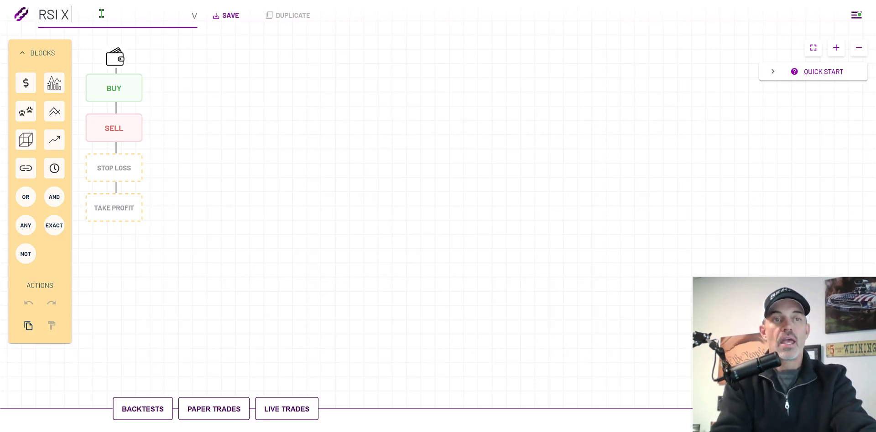
type("EM")
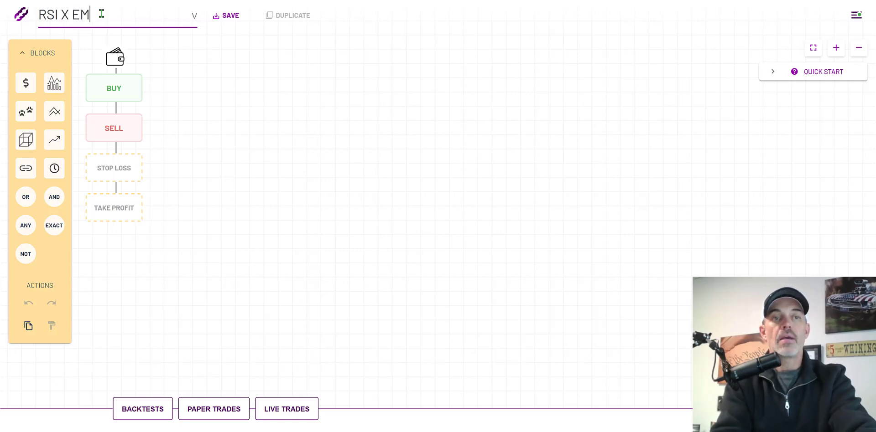
type("A")
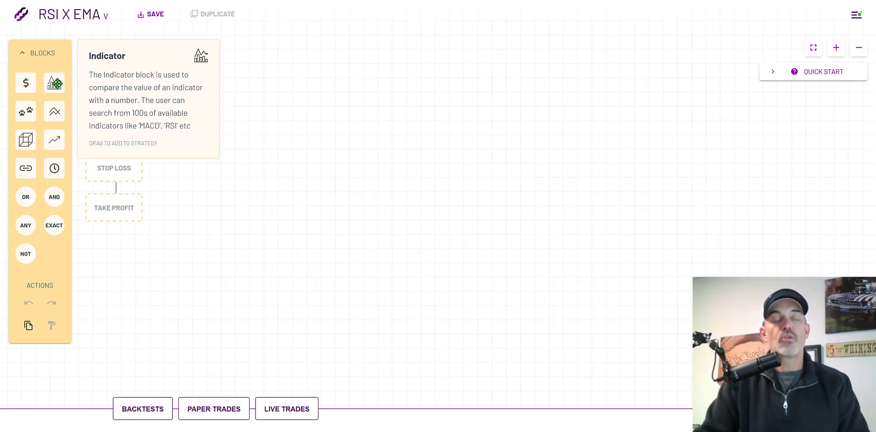
Step: Place an indicator block, wire it into the BUY condition and bring up its settings
left_click_drag(54, 83, 263, 74)
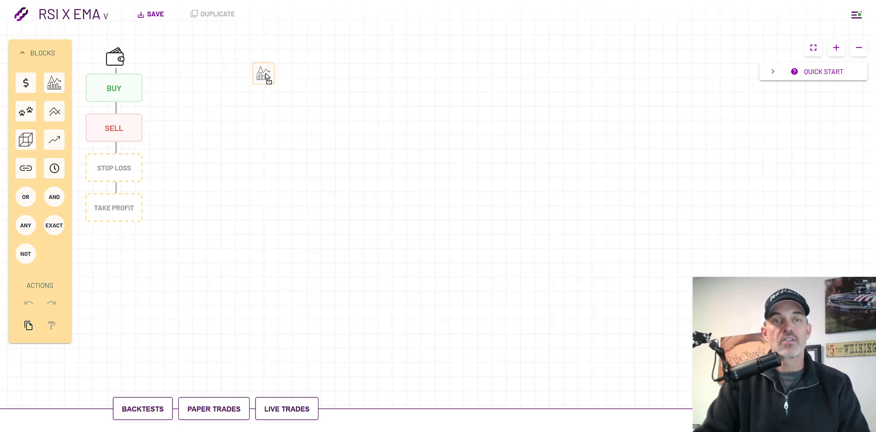
left_click(263, 73)
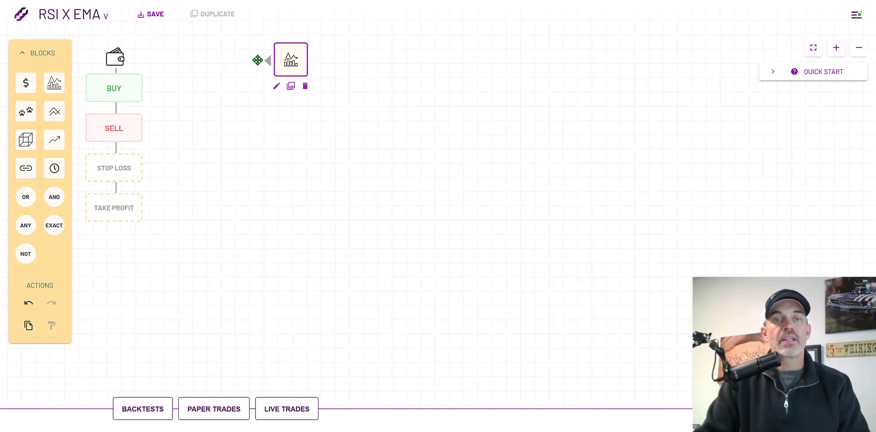
left_click_drag(257, 60, 119, 89)
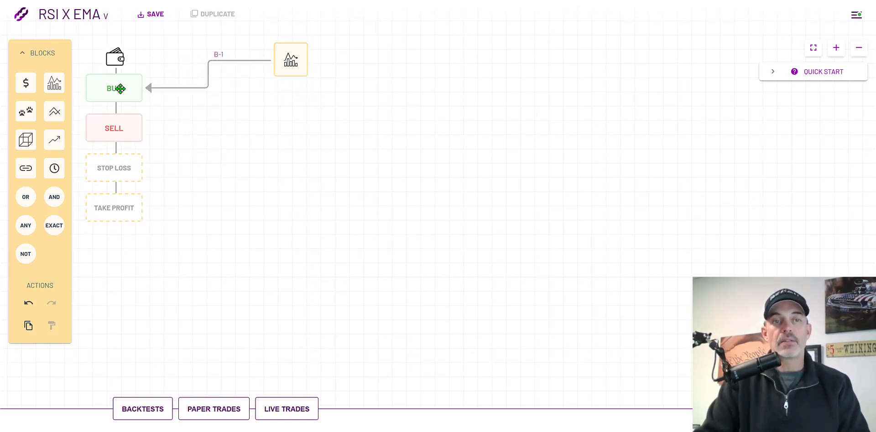
left_click(291, 59)
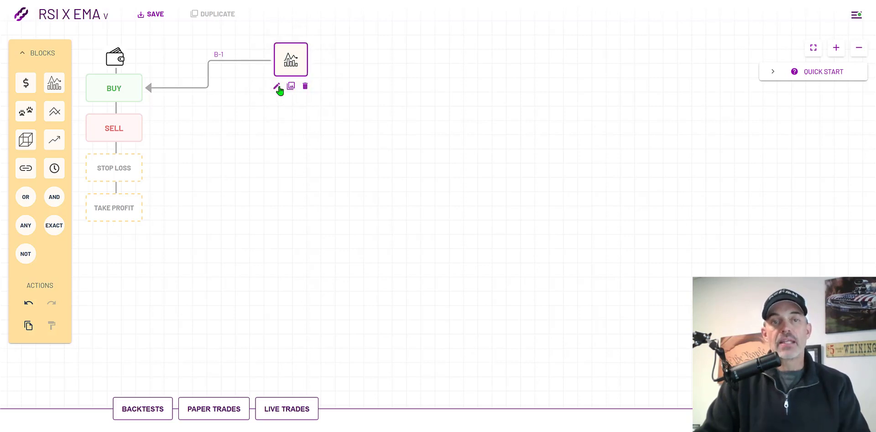
left_click(276, 86)
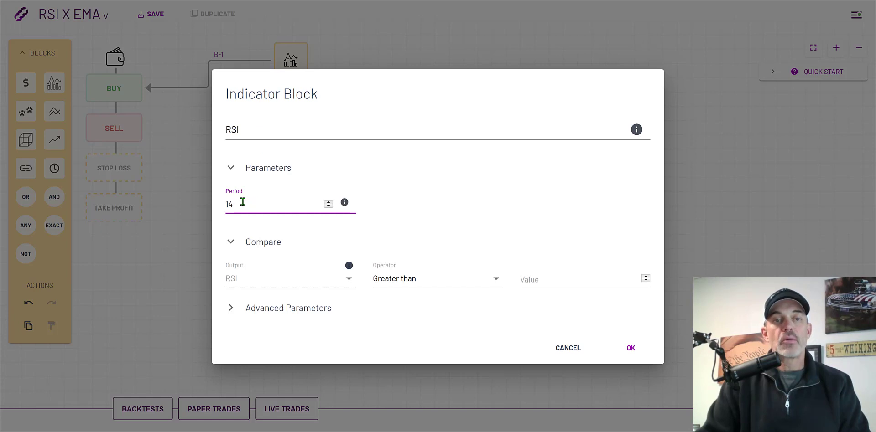
Step: Set RSI period 9 with a 'Crosses up' operator and show the ETH/USDT chart
type("9")
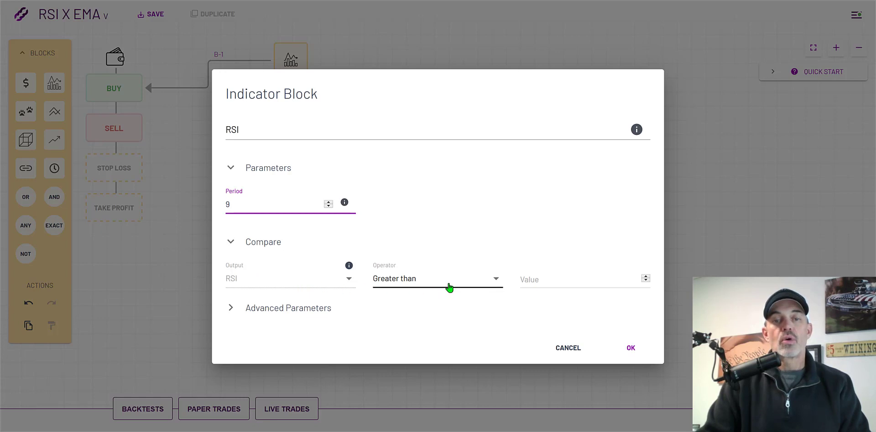
left_click(436, 279)
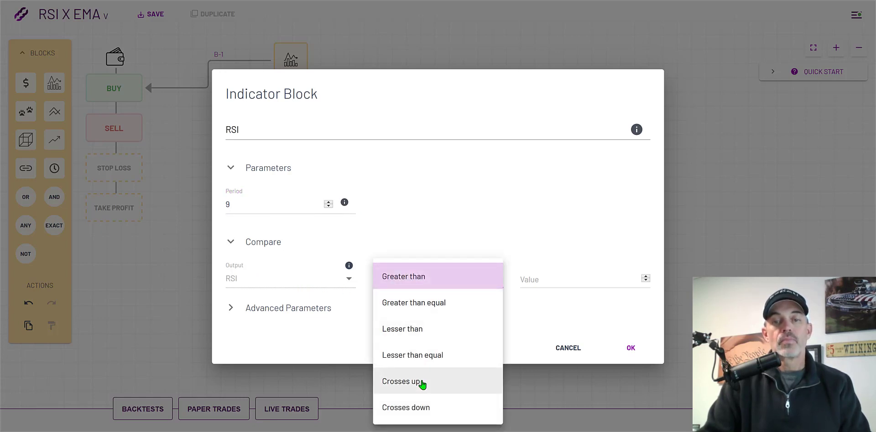
left_click(400, 381)
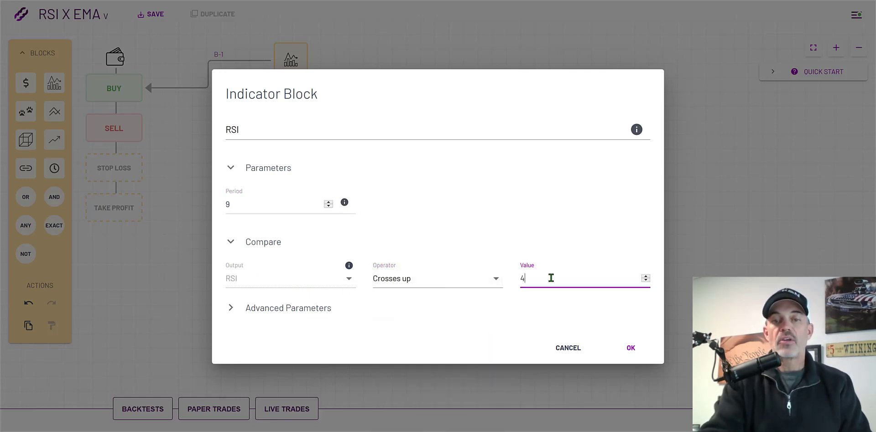
left_click(631, 348)
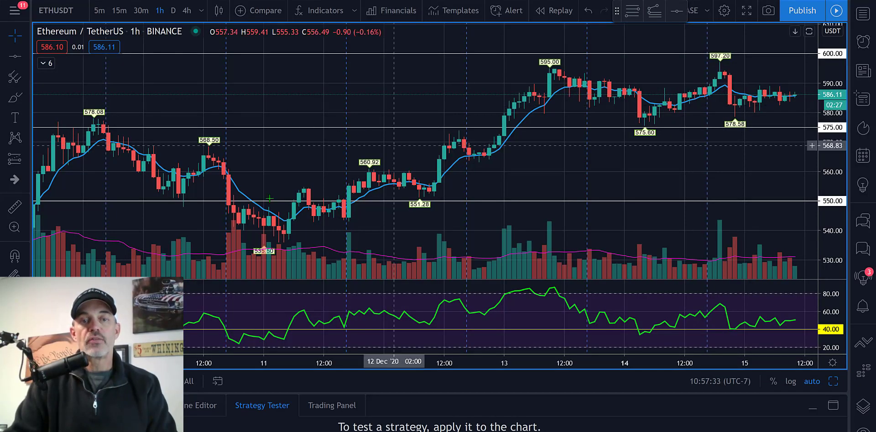
mouse_move(224, 316)
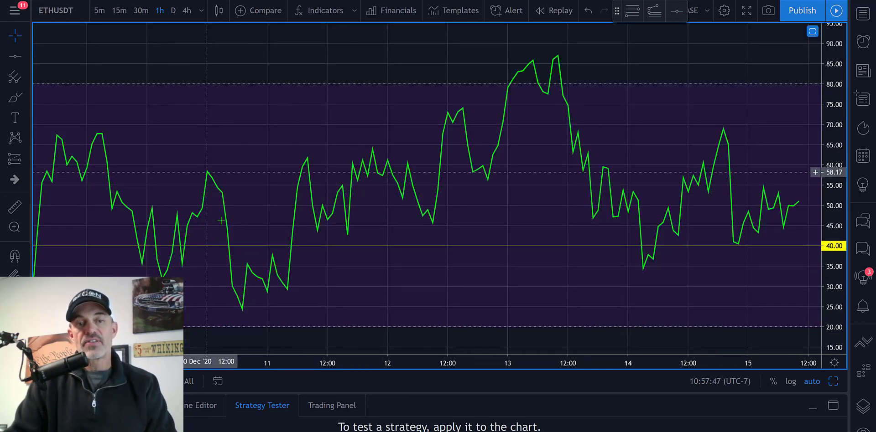
mouse_move(384, 319)
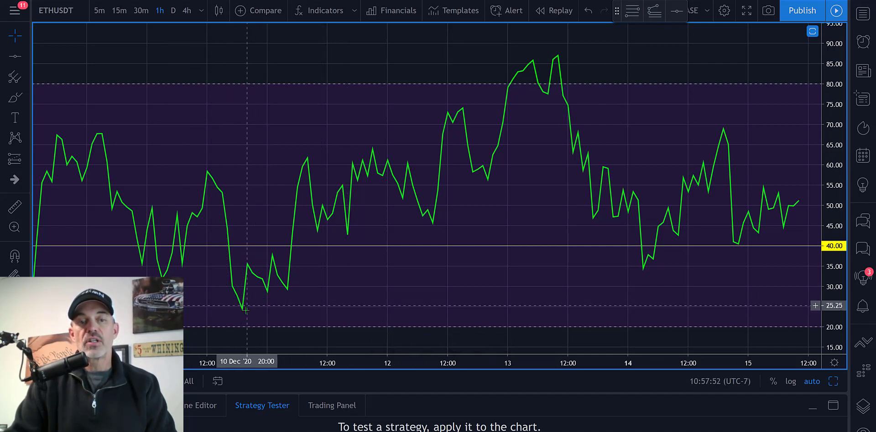
mouse_move(265, 290)
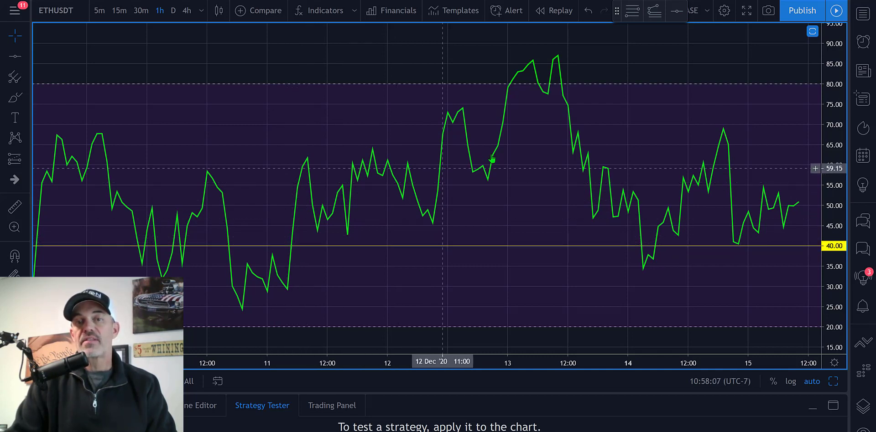
mouse_move(595, 159)
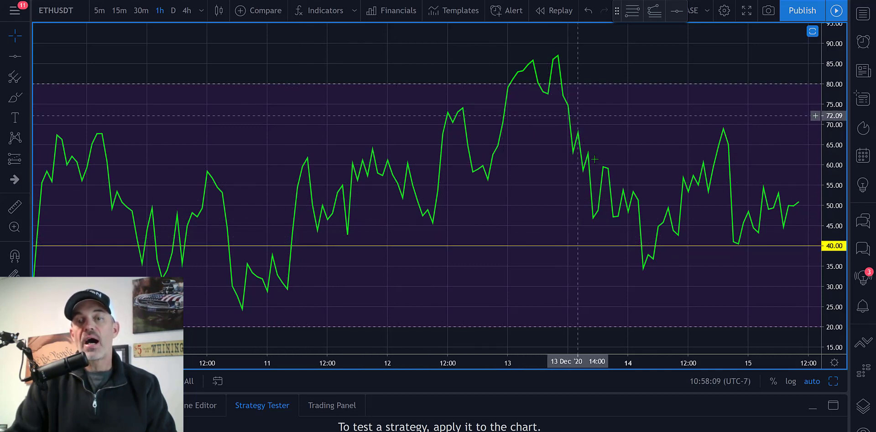
mouse_move(650, 263)
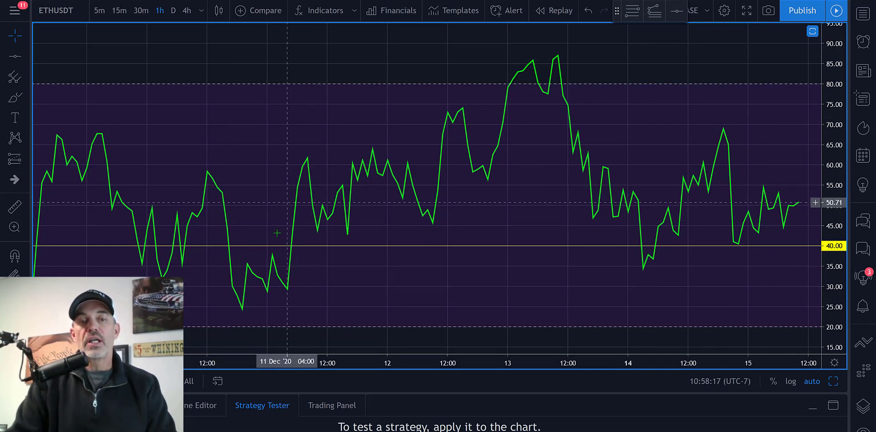
mouse_move(300, 225)
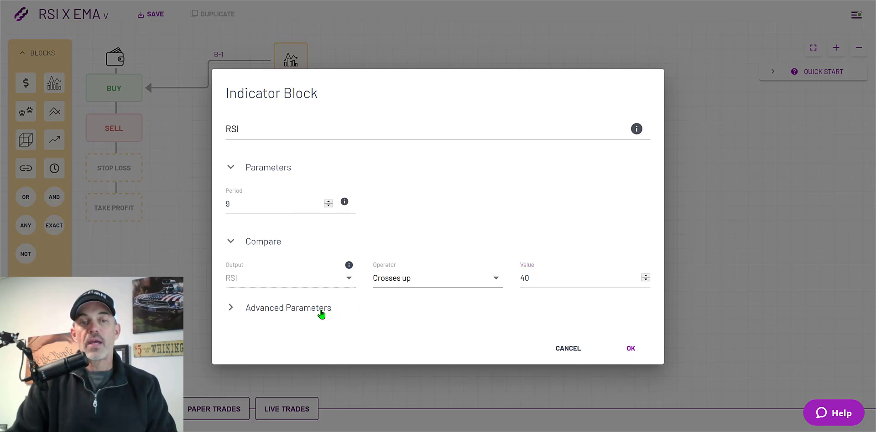
Step: Under Advanced Parameters set the RSI block's MA Type to EMA and confirm
left_click(287, 308)
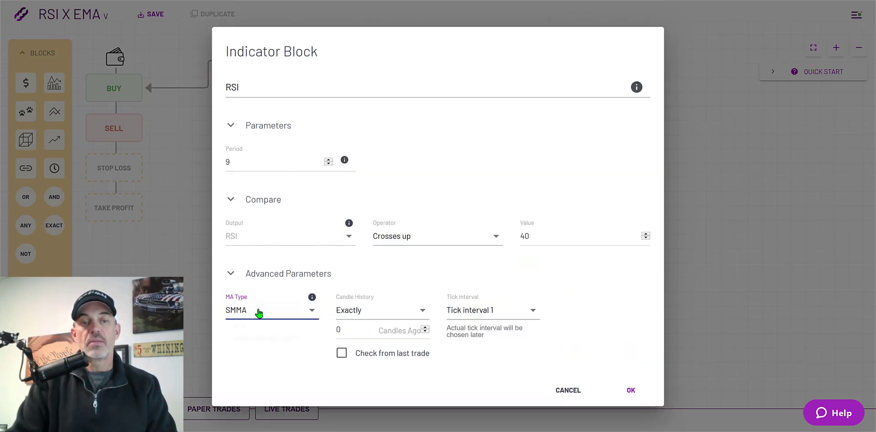
left_click(272, 310)
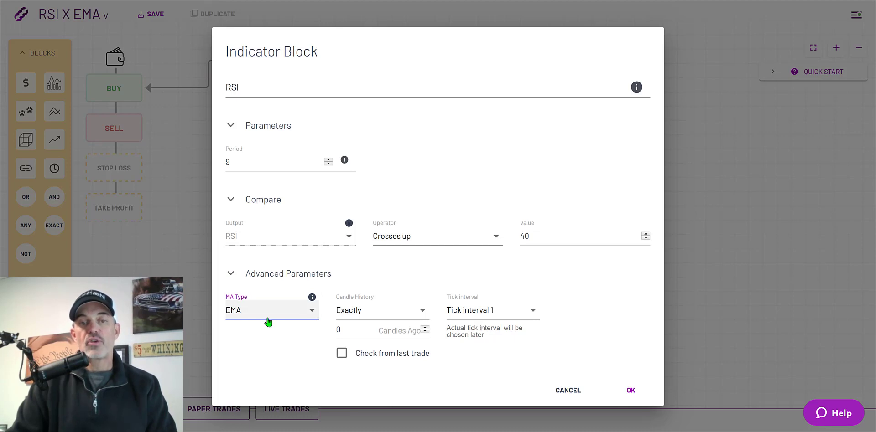
left_click(630, 389)
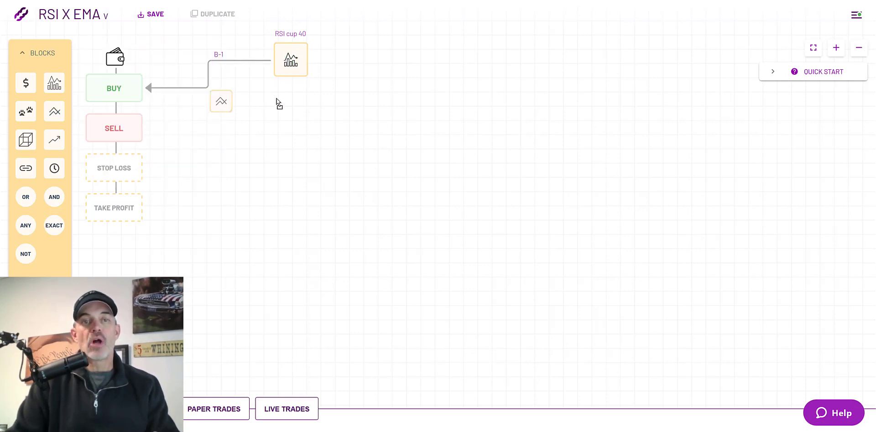
Step: Add a Compare block set to Price greater than EMA with period 9 and confirm it
left_click_drag(221, 101, 357, 95)
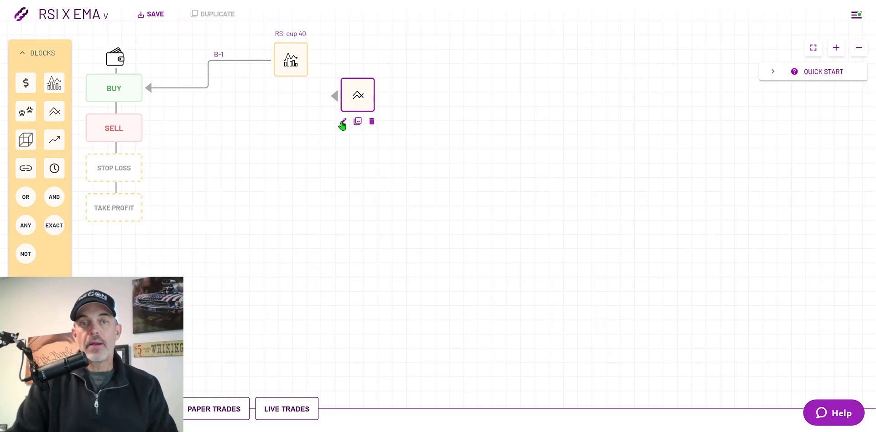
left_click(342, 122)
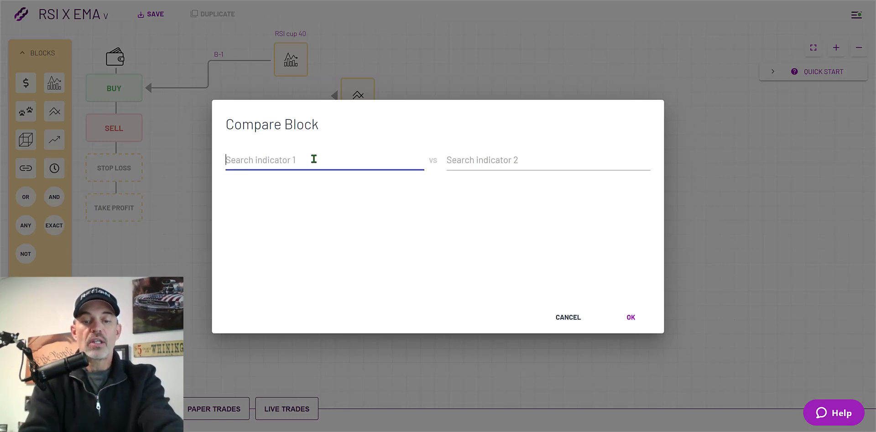
type("PRic")
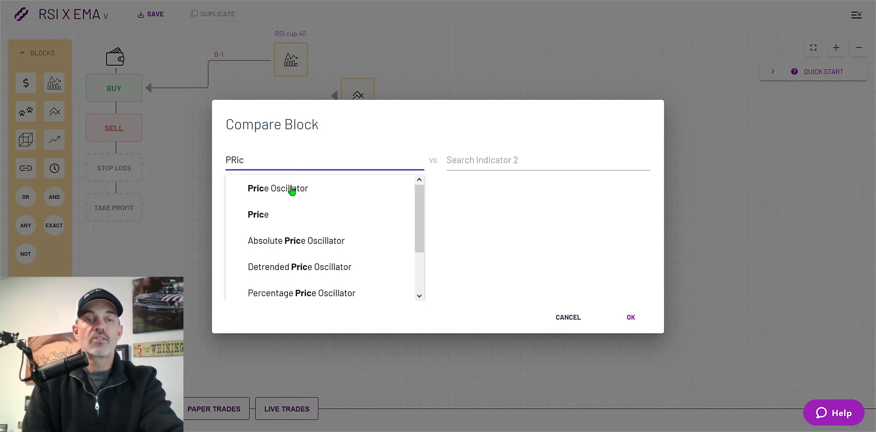
left_click(258, 214)
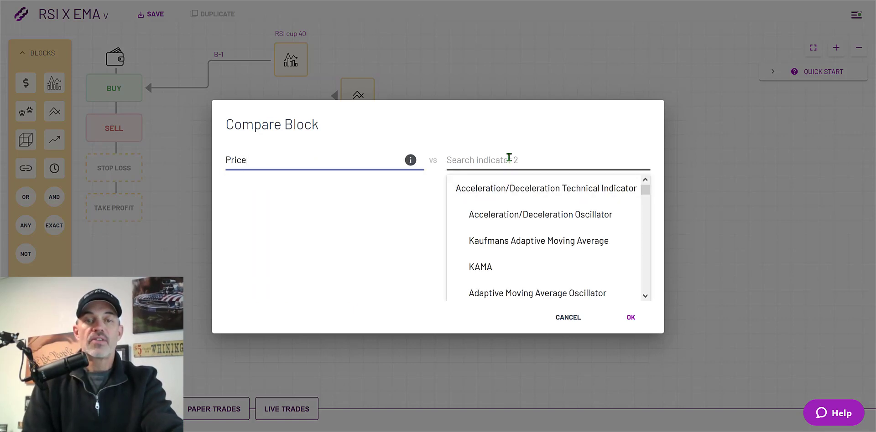
type("EMA")
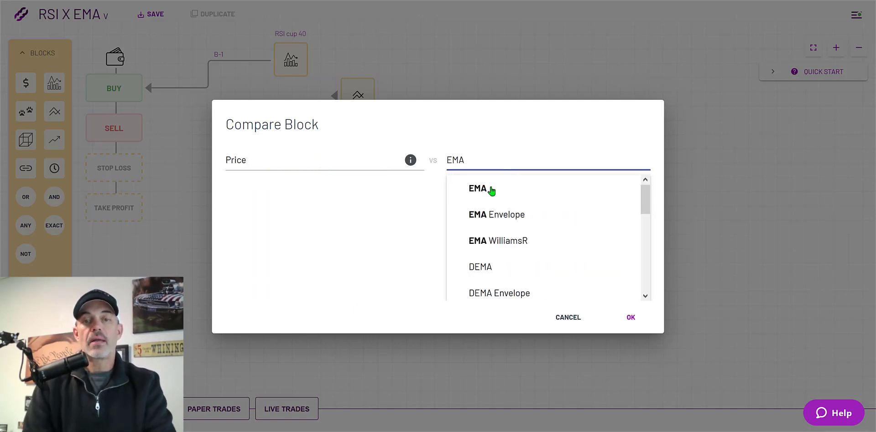
left_click(476, 188)
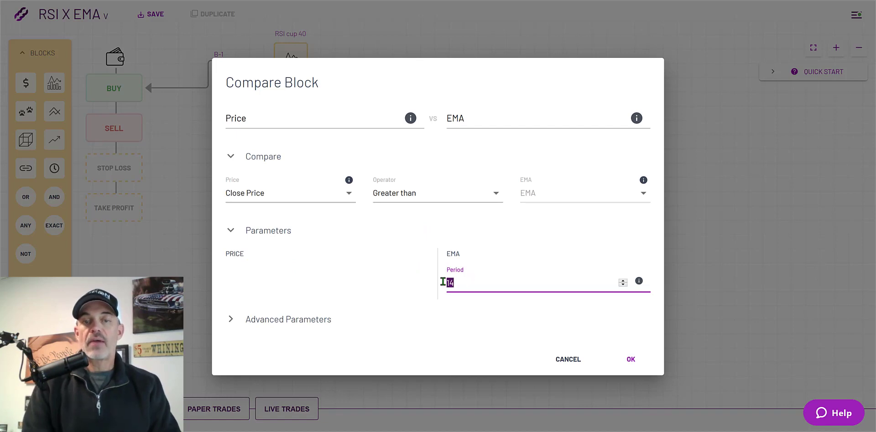
type("9")
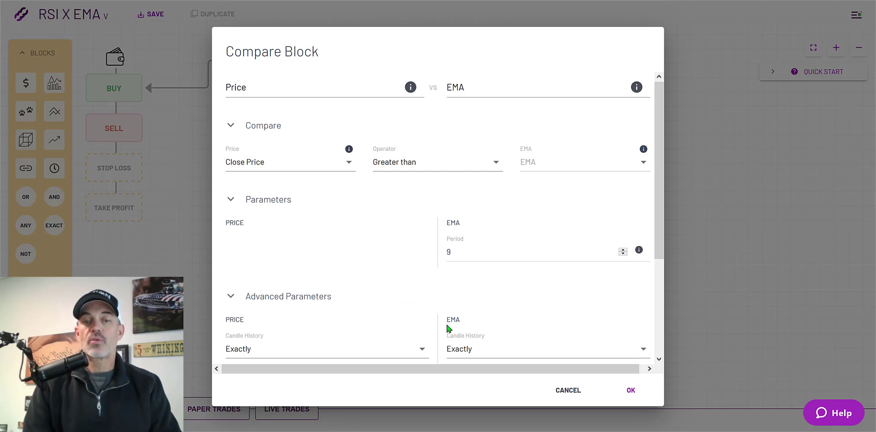
left_click(630, 390)
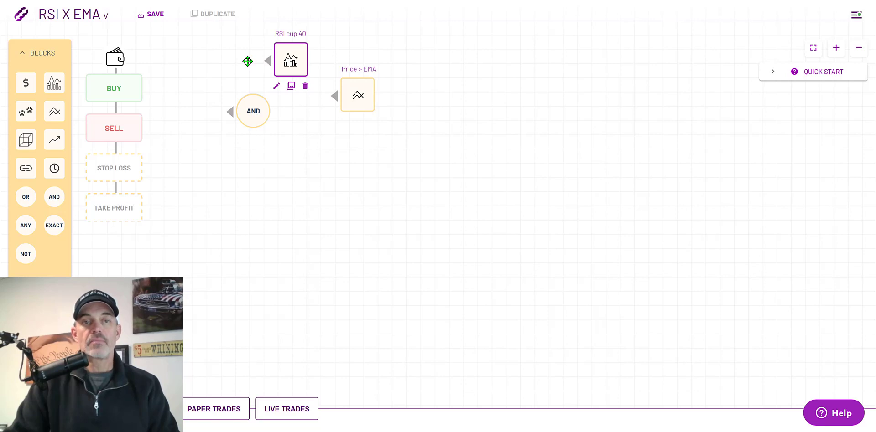
Step: Connect the AND block into the Buy trigger
left_click_drag(253, 111, 227, 81)
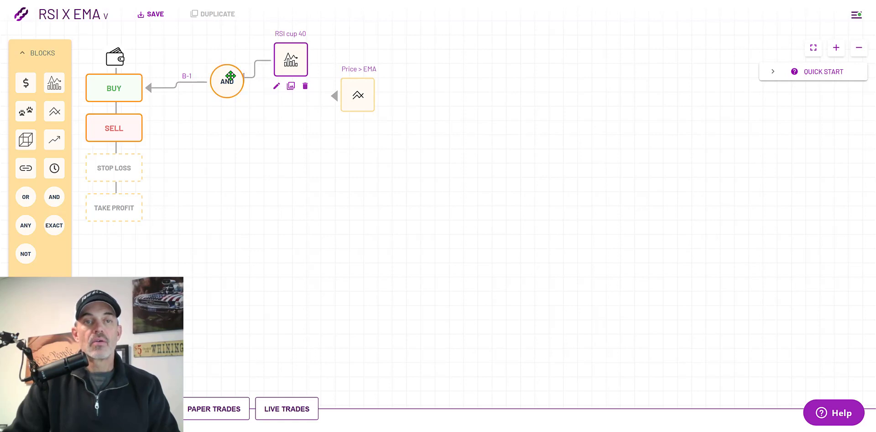
mouse_move(319, 105)
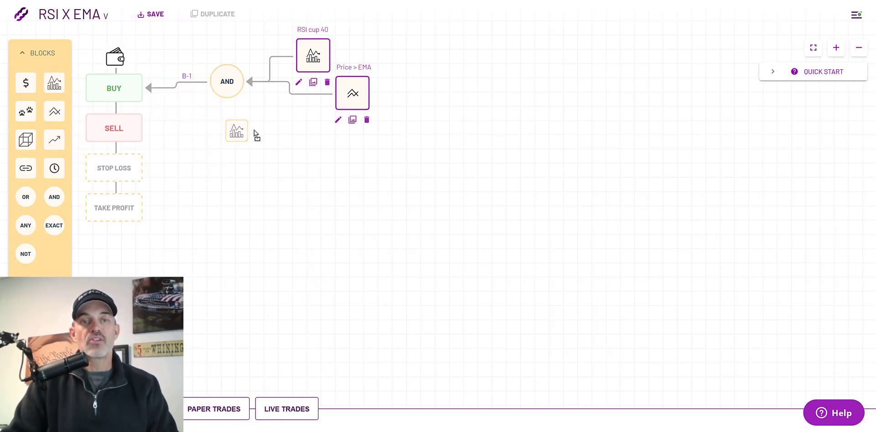
Step: Add a new RSI indicator block linked to Sell and edit its period
left_click_drag(237, 131, 282, 131)
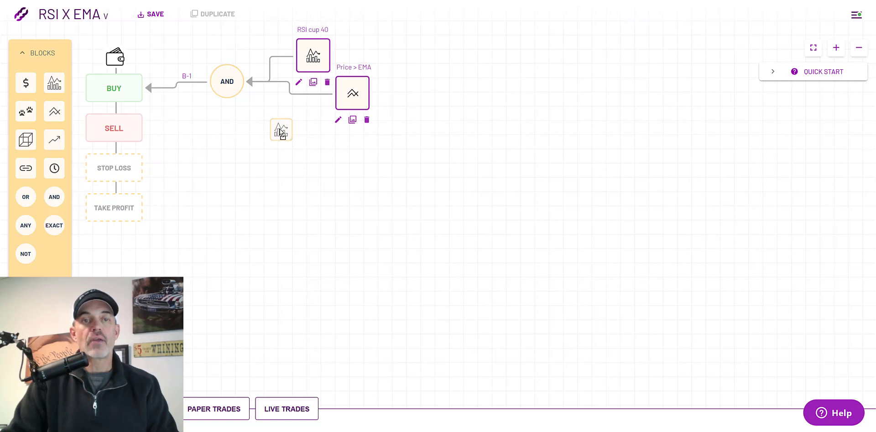
left_click_drag(281, 130, 296, 146)
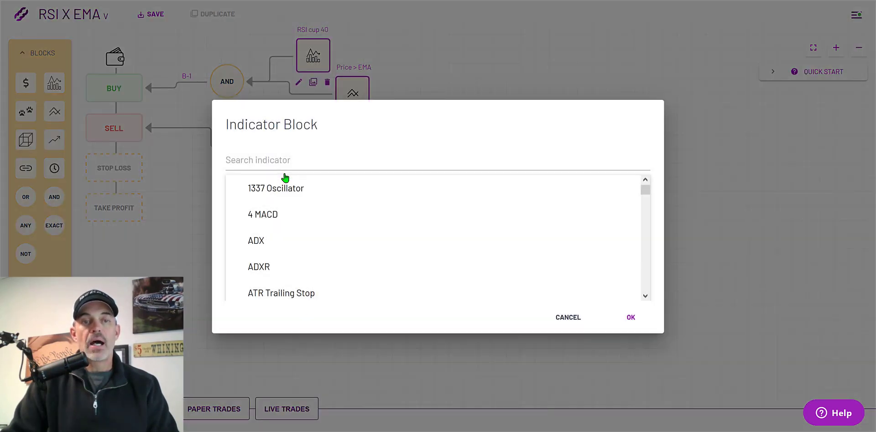
left_click(287, 160)
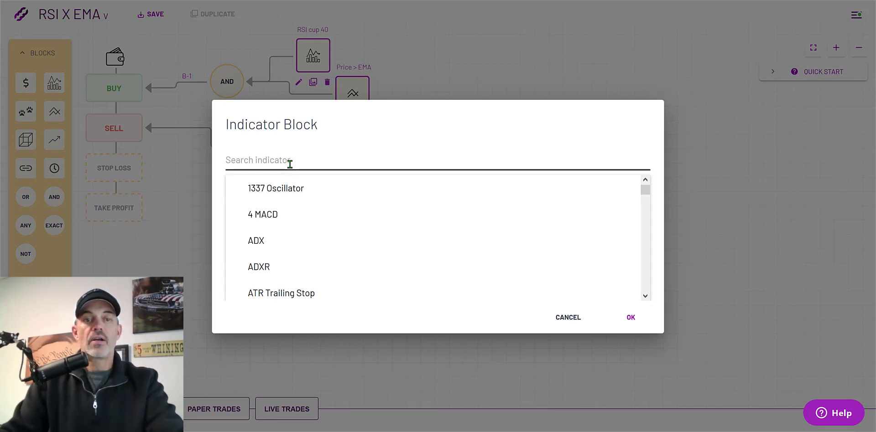
type("RSI")
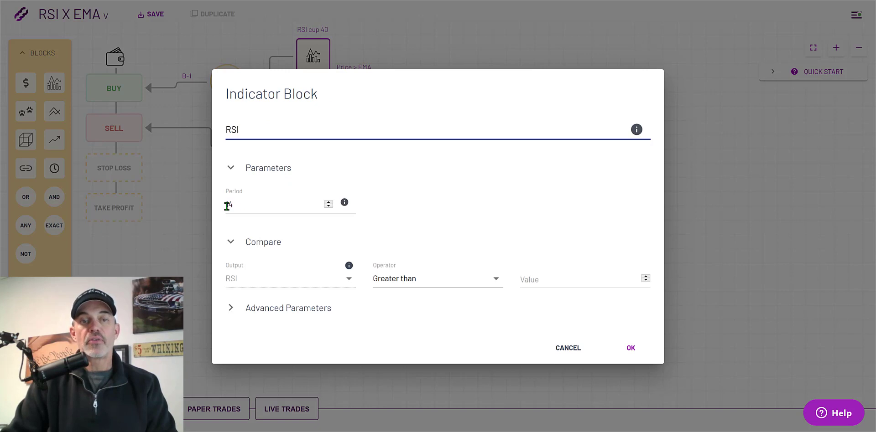
left_click(279, 204)
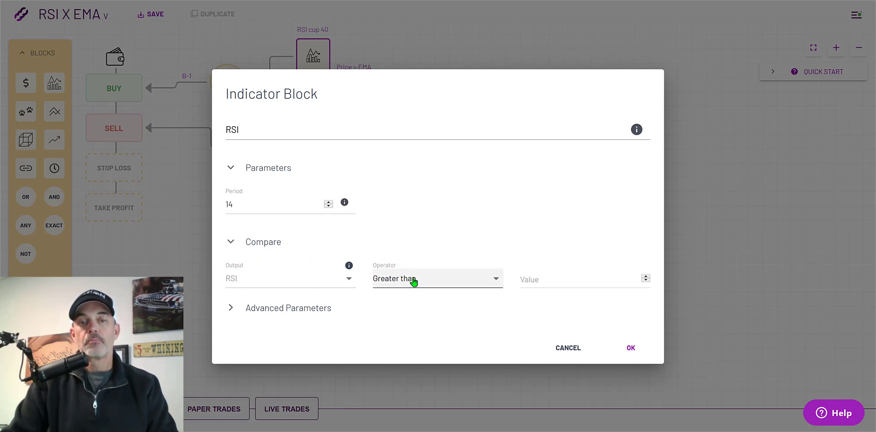
Step: Set the Sell RSI condition to 'Crosses up' with threshold 90
left_click(437, 279)
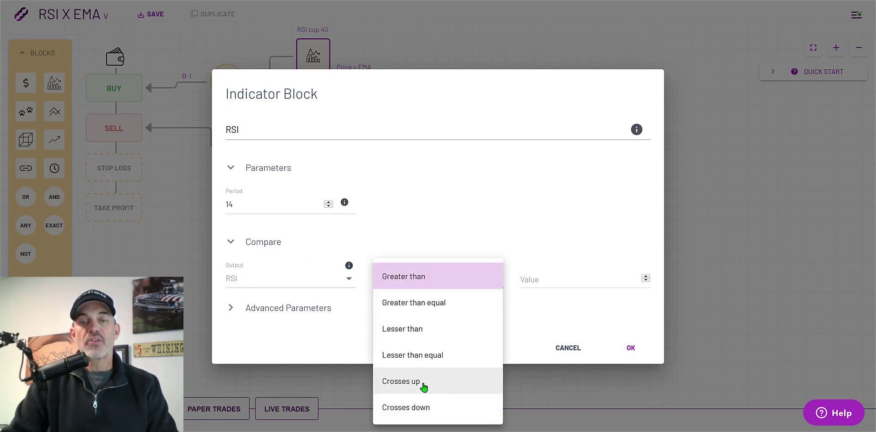
left_click(400, 381)
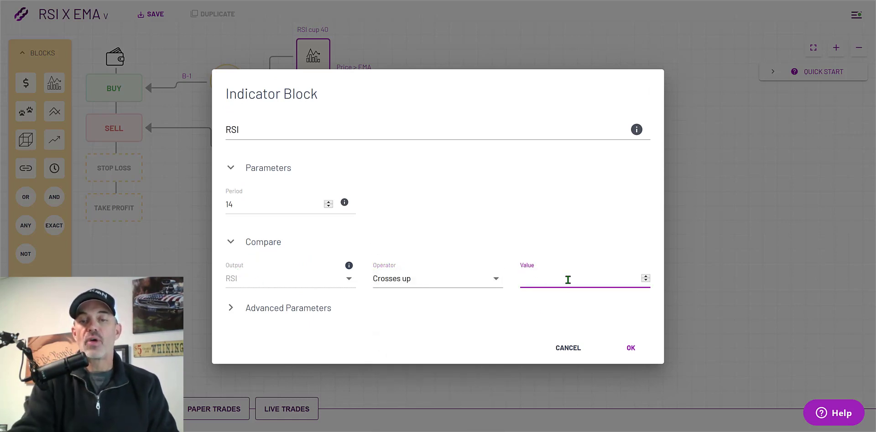
type("90")
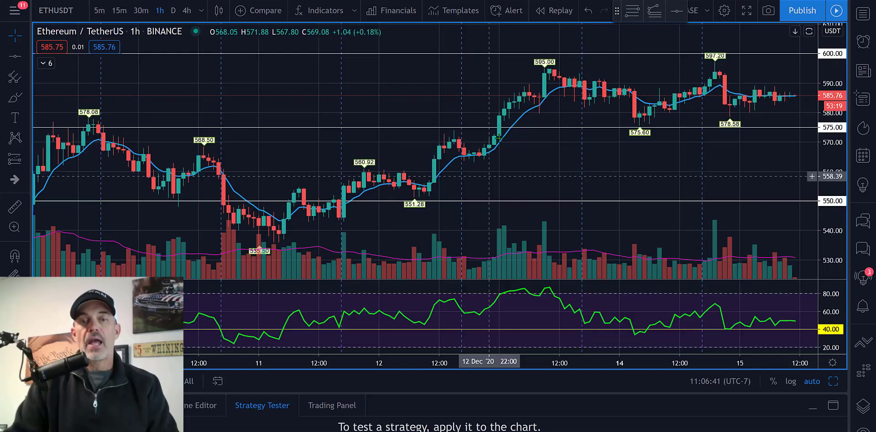
mouse_move(391, 206)
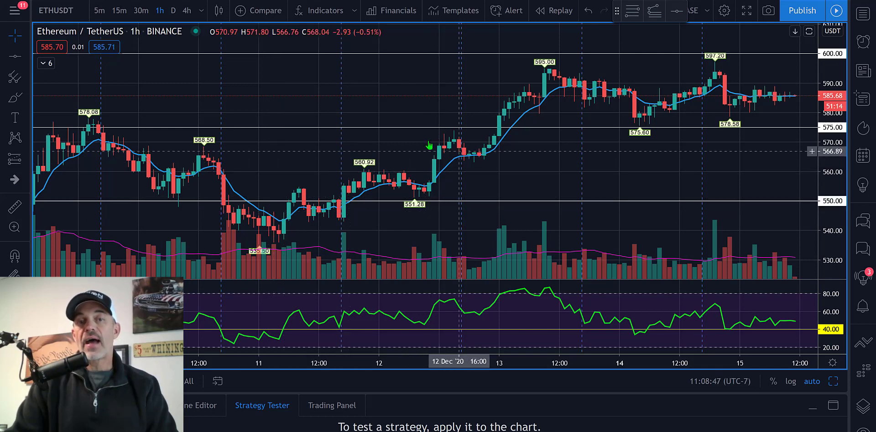
mouse_move(473, 155)
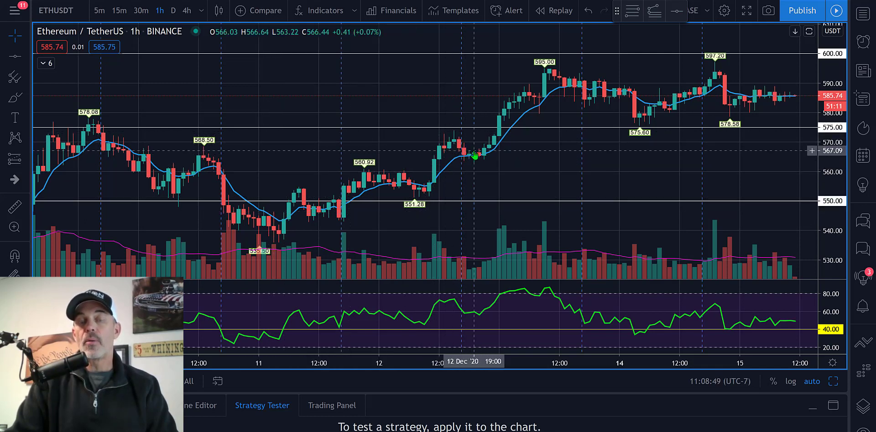
mouse_move(581, 100)
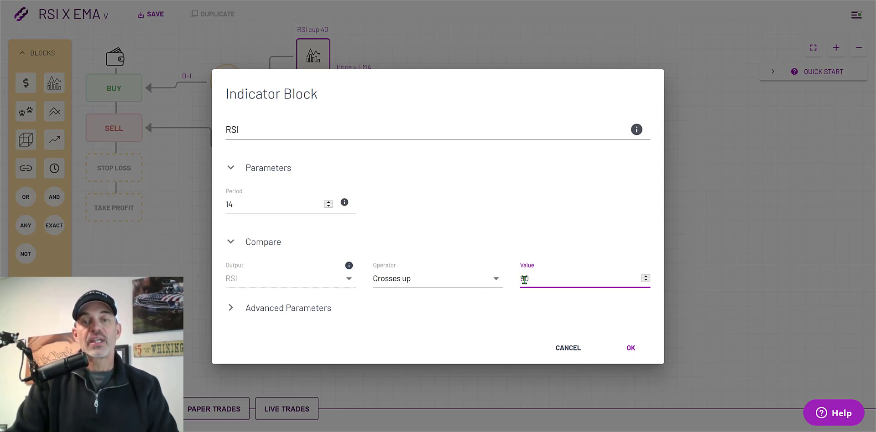
Step: Finish the threshold value 90 and confirm the Sell RSI block as 'RSI cup 90'
type("0")
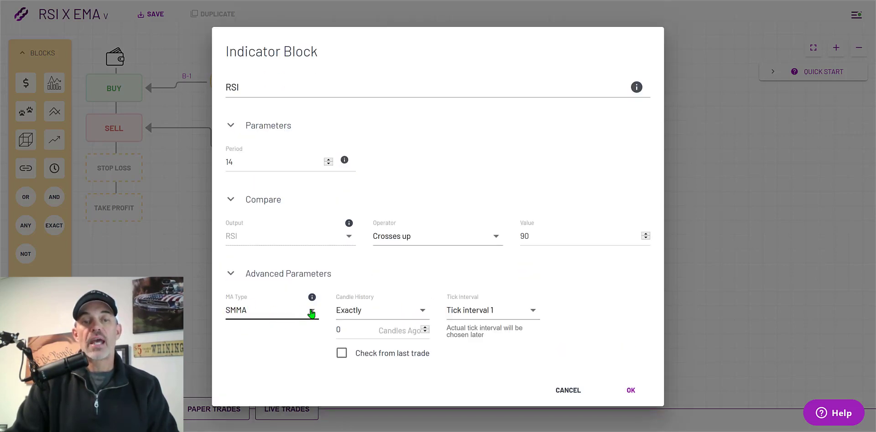
left_click(272, 310)
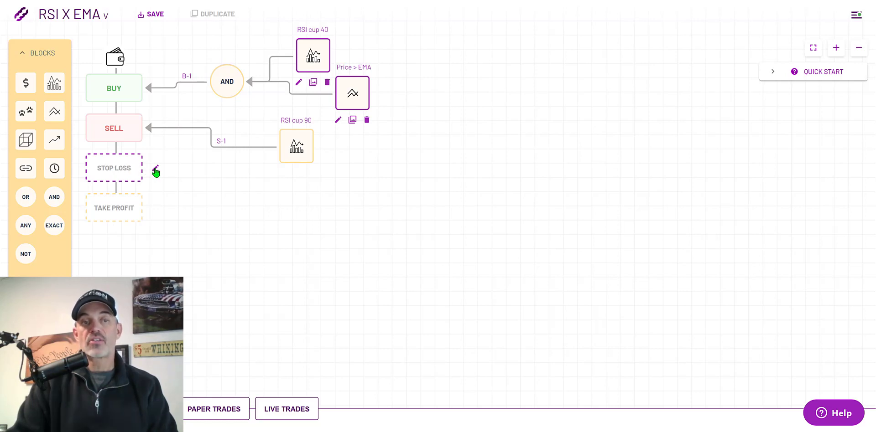
left_click(155, 169)
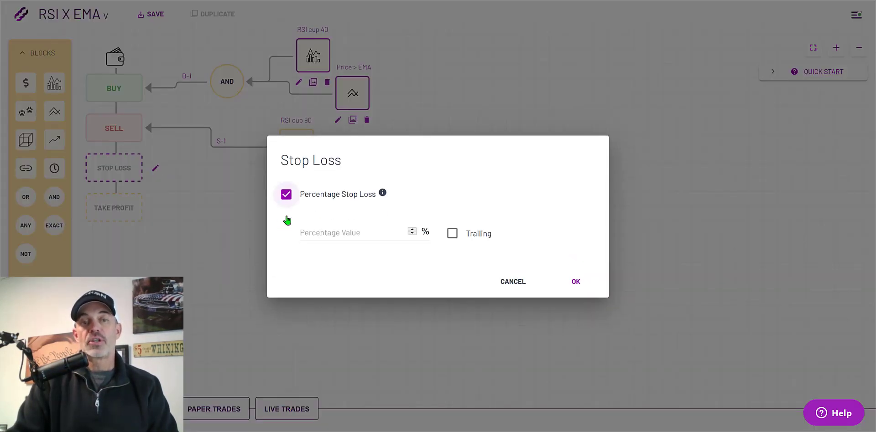
left_click(357, 232)
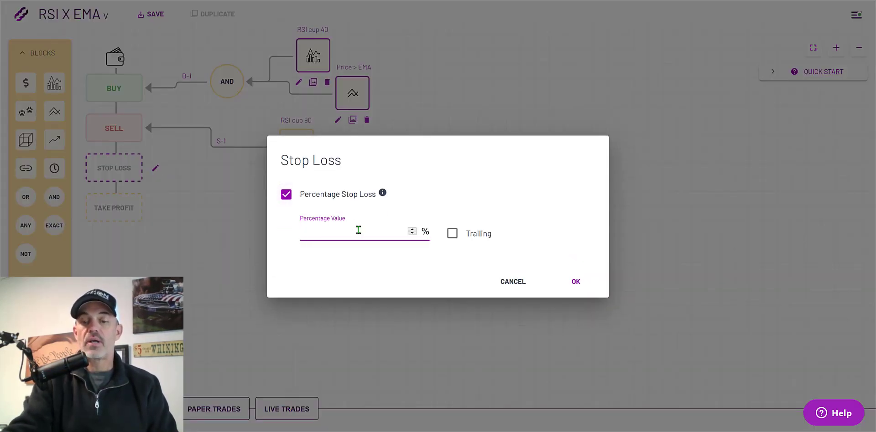
type("4")
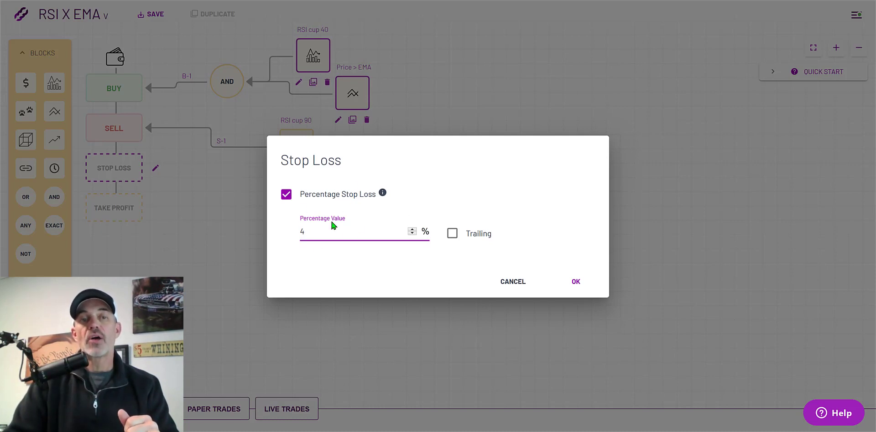
left_click(285, 195)
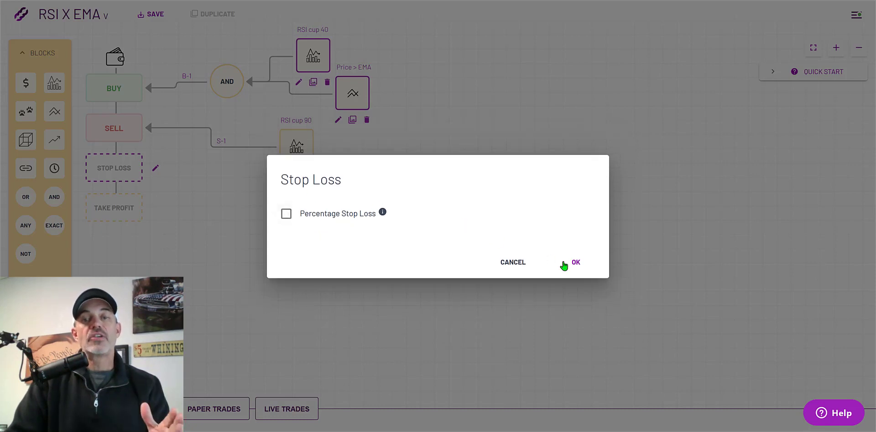
left_click(575, 263)
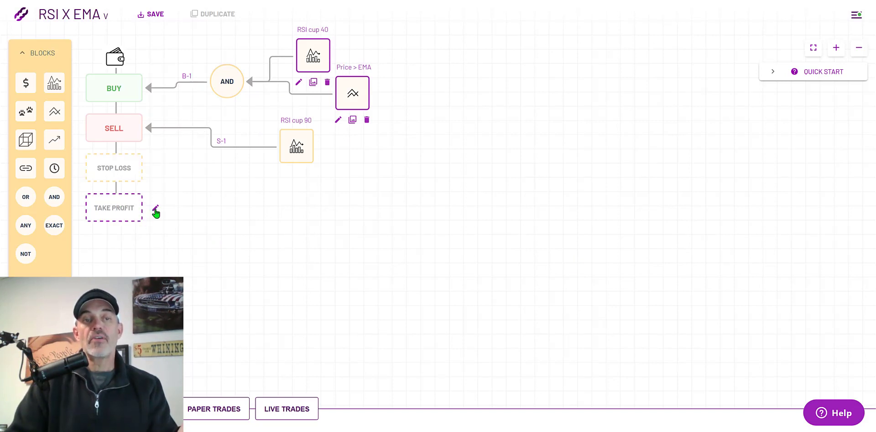
left_click(156, 212)
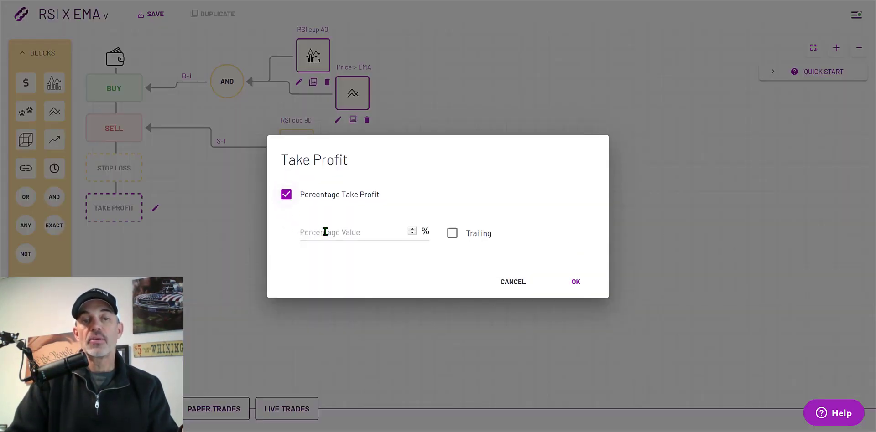
type("20")
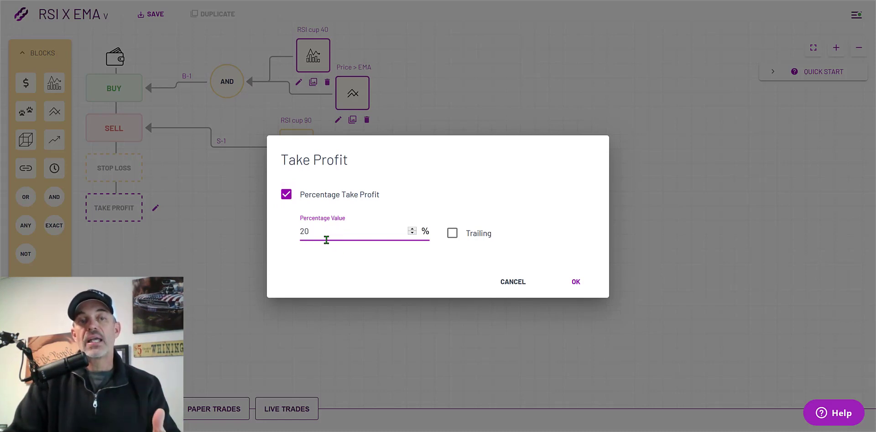
left_click(286, 195)
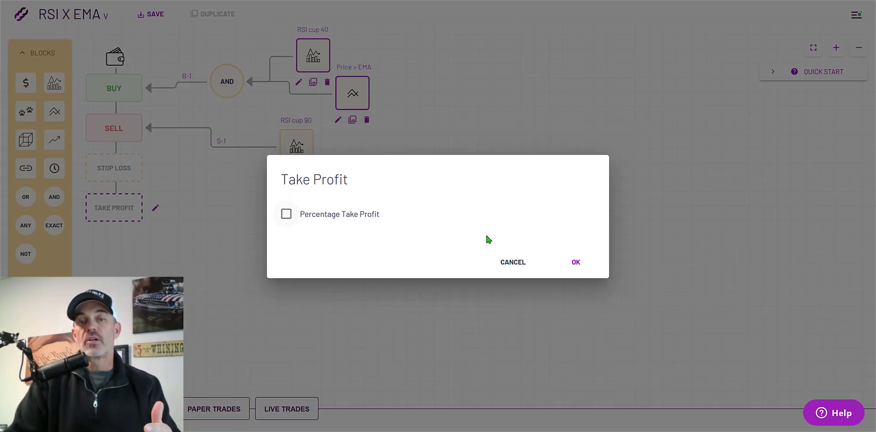
left_click(512, 263)
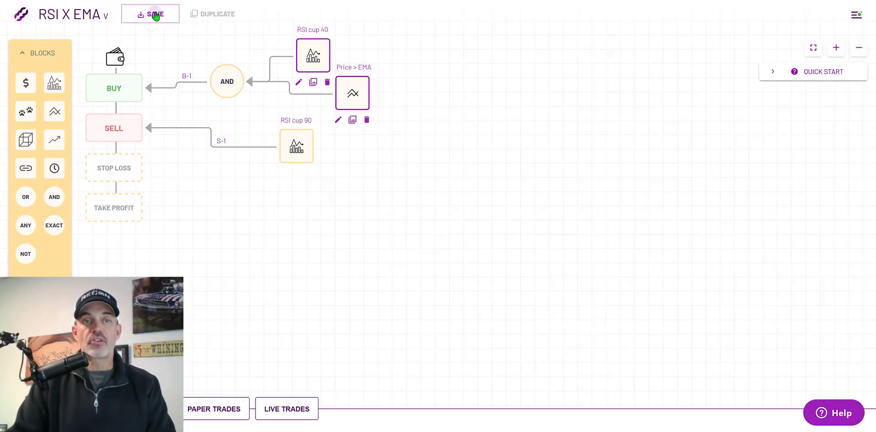
Step: After the duplicate-name error, rename the strategy 'EMA RSI X' and save it as V1
left_click(155, 14)
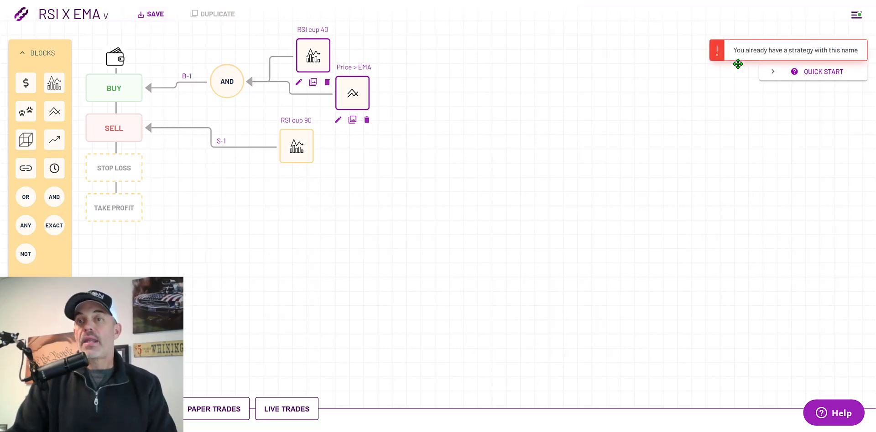
mouse_move(538, 86)
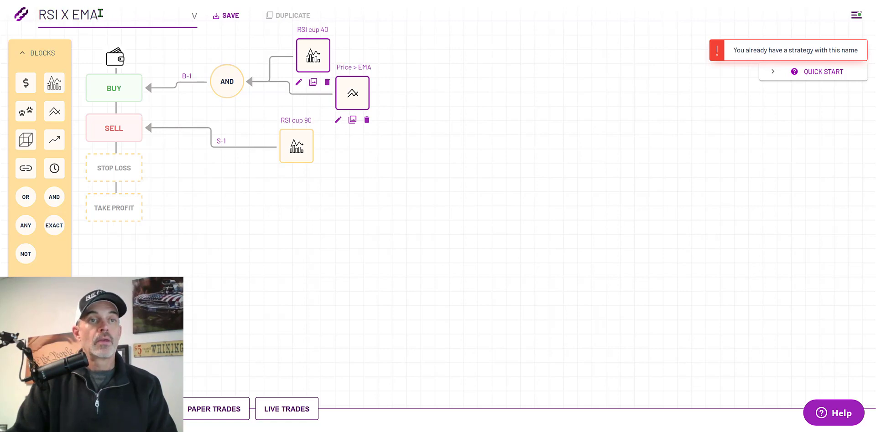
triple_click(66, 15)
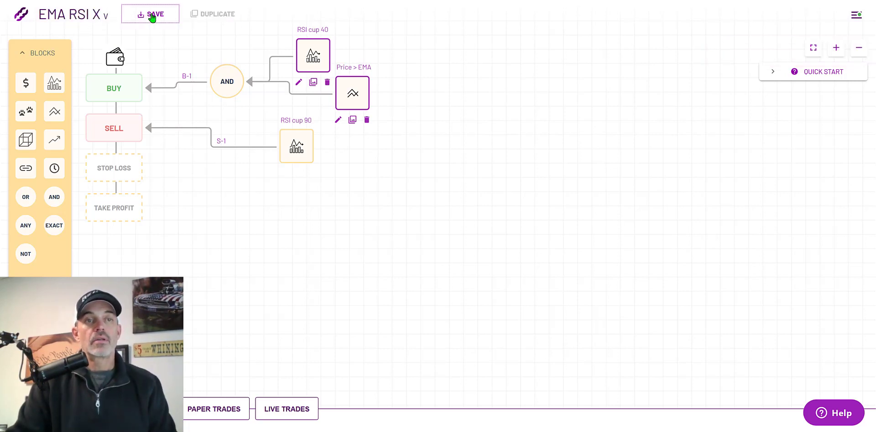
left_click(150, 14)
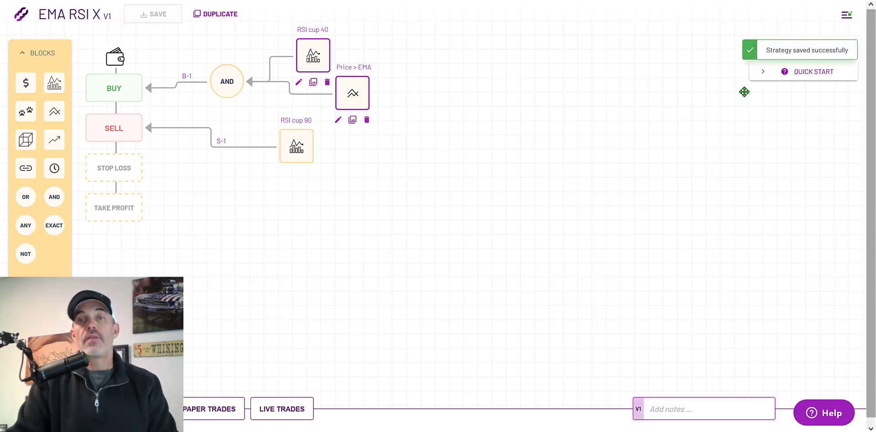
mouse_move(382, 223)
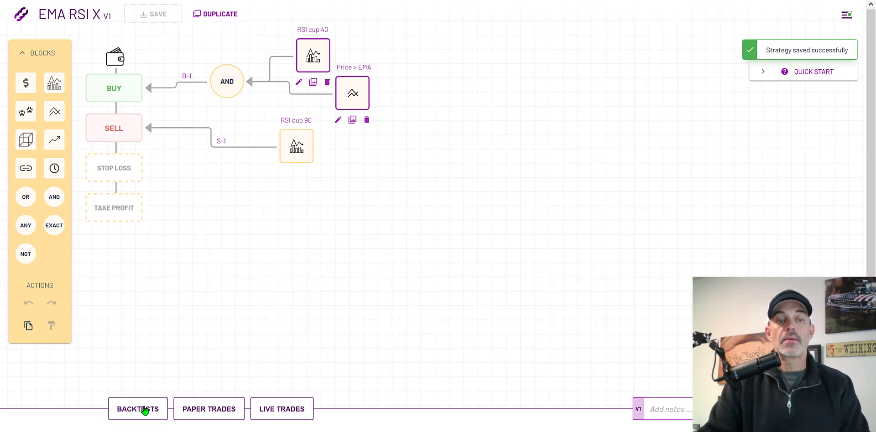
Step: Configure the backtest for Binance Futures with the ETH/USDT market and asset
left_click(138, 409)
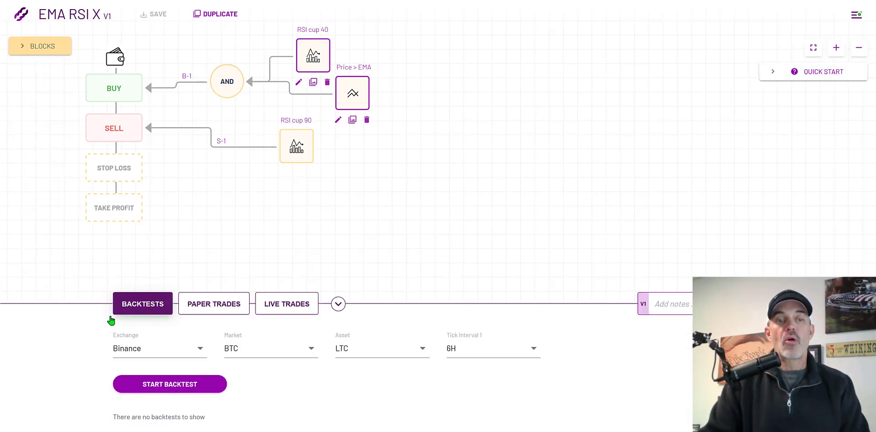
left_click(158, 348)
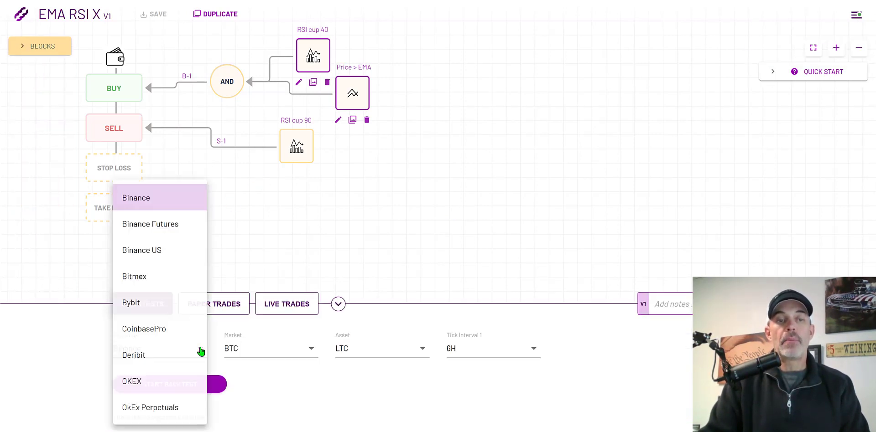
left_click(150, 224)
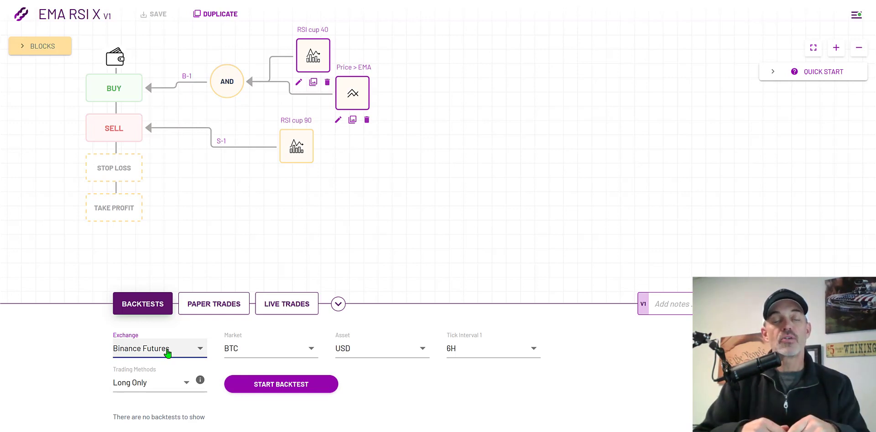
mouse_move(151, 342)
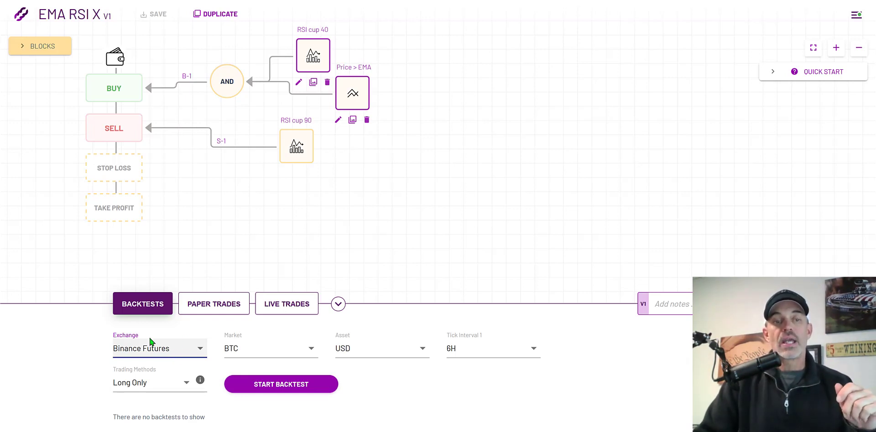
mouse_move(185, 355)
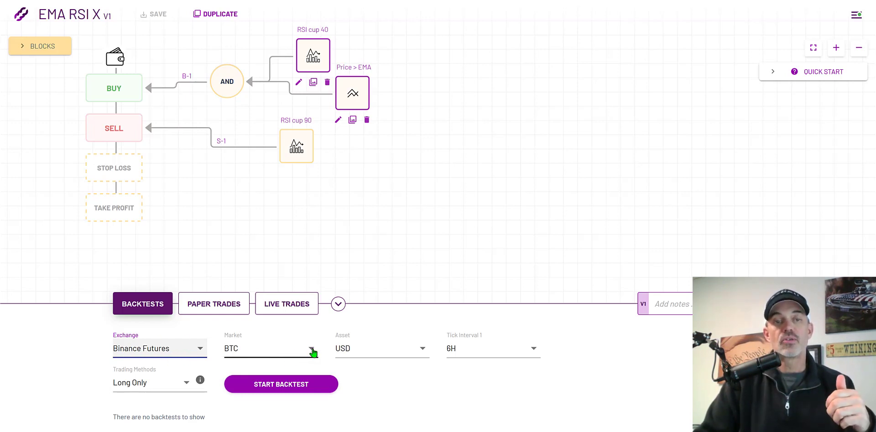
left_click(269, 349)
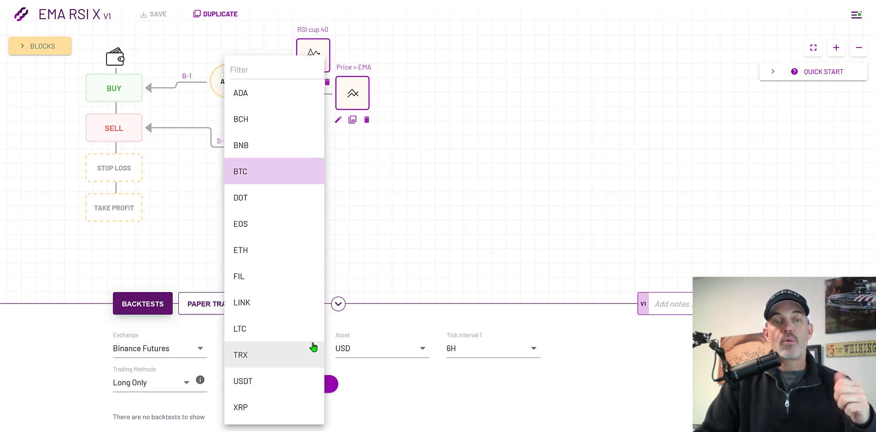
mouse_move(248, 383)
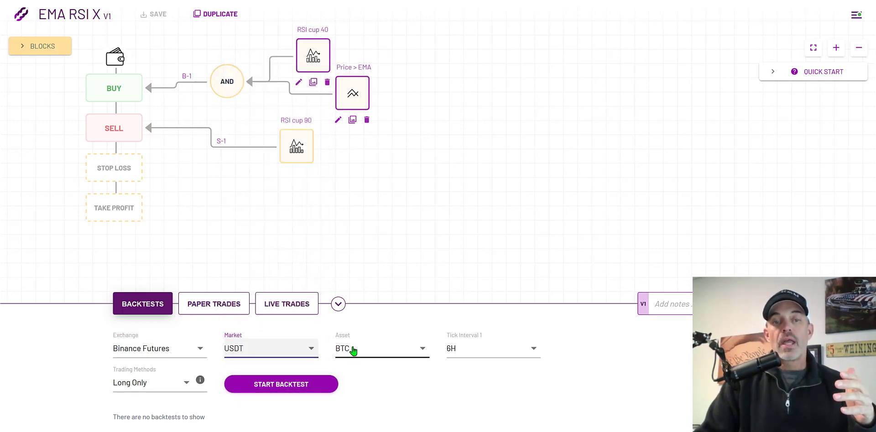
left_click(381, 348)
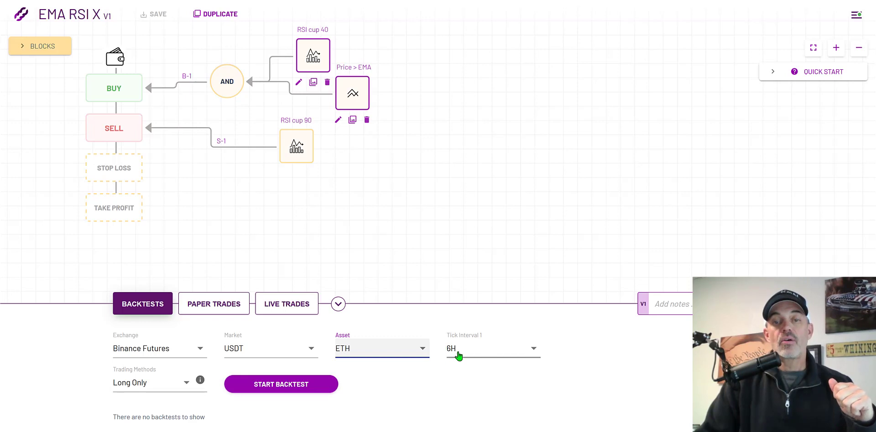
Step: Set the tick interval to 1H and start the backtest, yielding 8.64% monthly returns
left_click(491, 349)
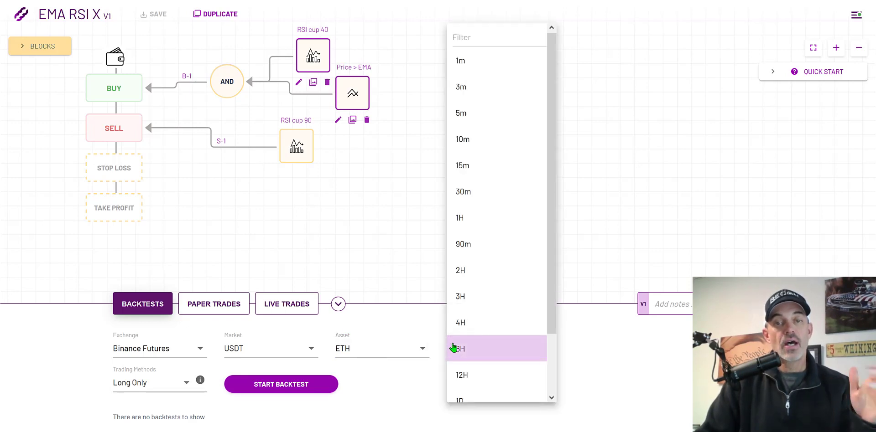
left_click(460, 217)
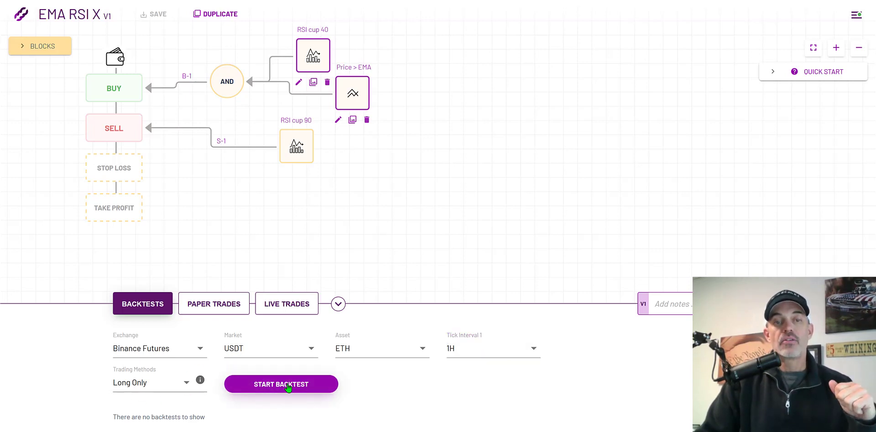
left_click(280, 384)
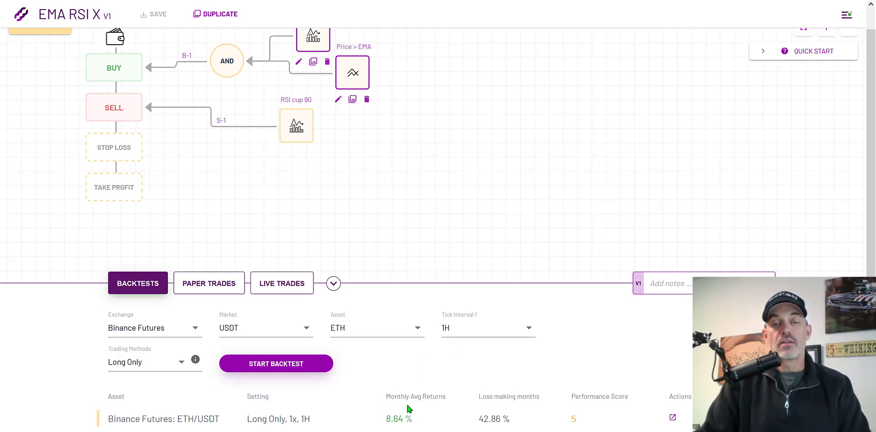
Step: Start a second ETH/USDT backtest at a 15-minute tick interval
left_click(487, 327)
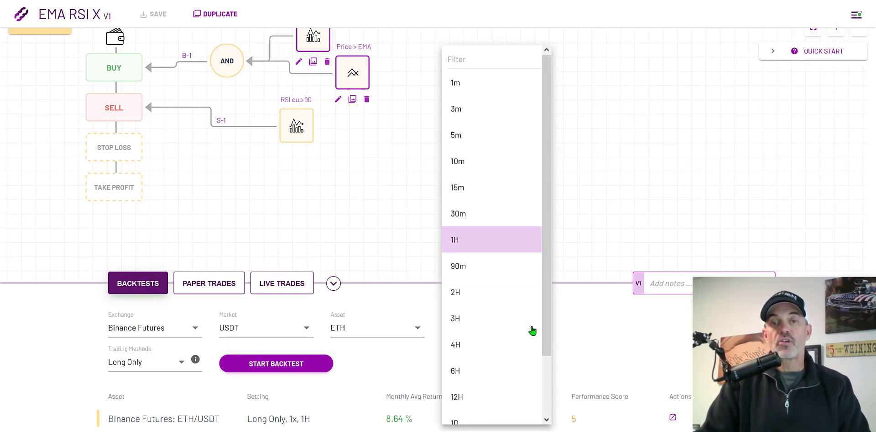
mouse_move(458, 187)
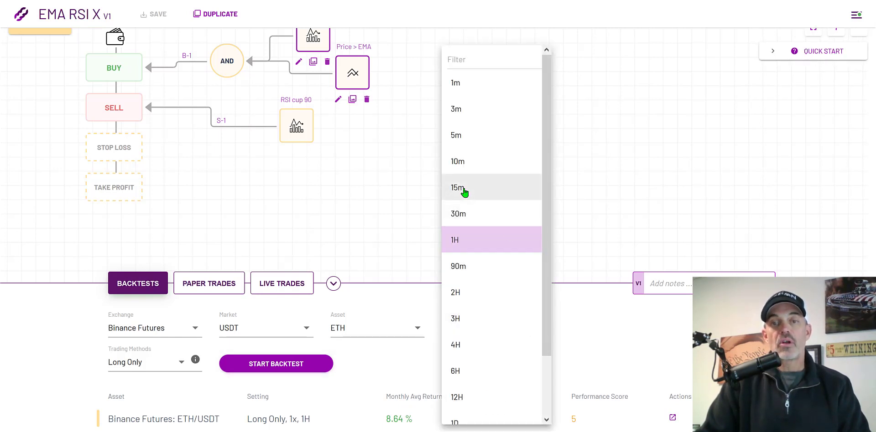
left_click(457, 188)
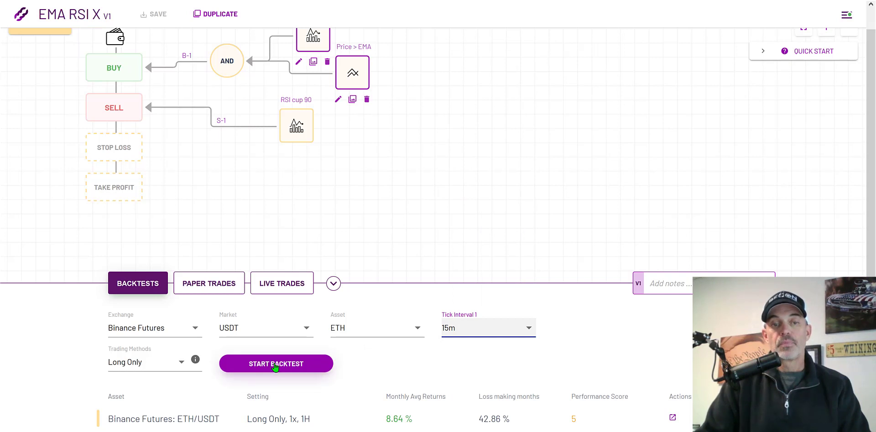
left_click(275, 364)
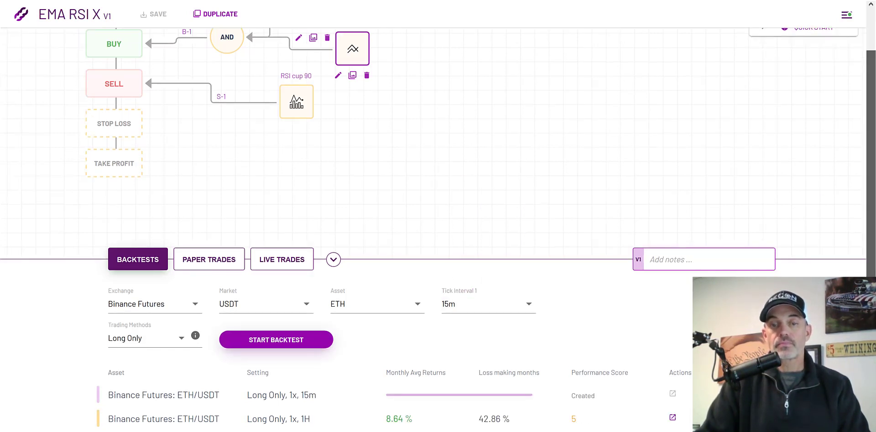
mouse_move(407, 395)
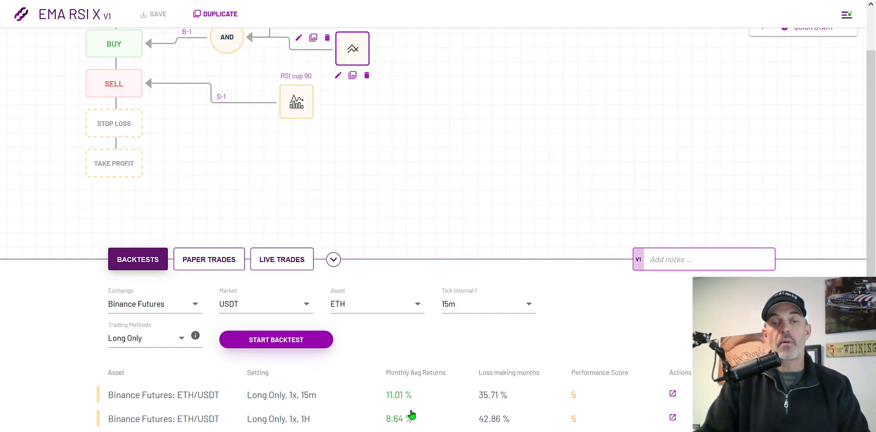
mouse_move(410, 397)
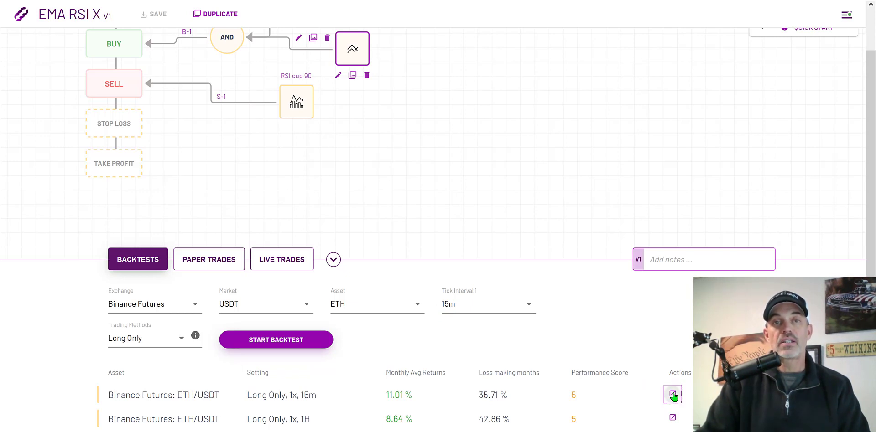
Step: View the detailed report for the 15m backtest showing 192.02% overall returns
left_click(672, 395)
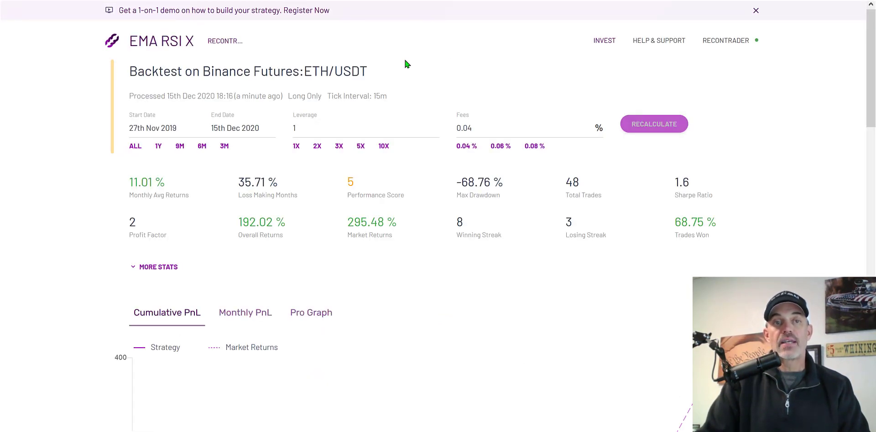
mouse_move(197, 85)
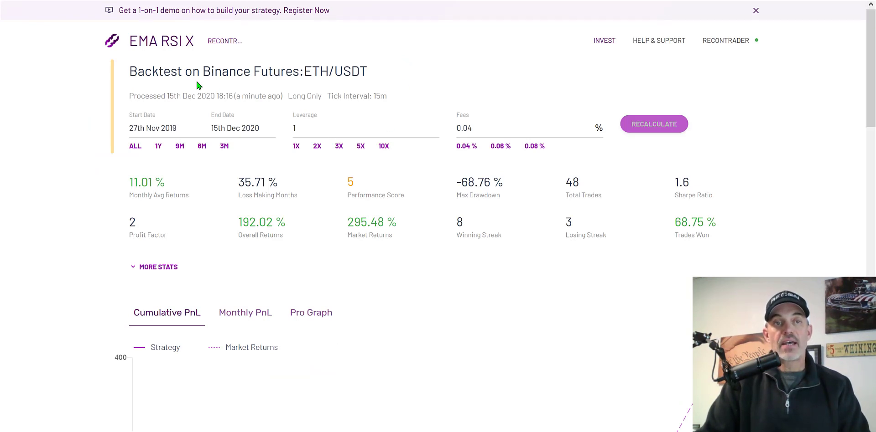
mouse_move(192, 49)
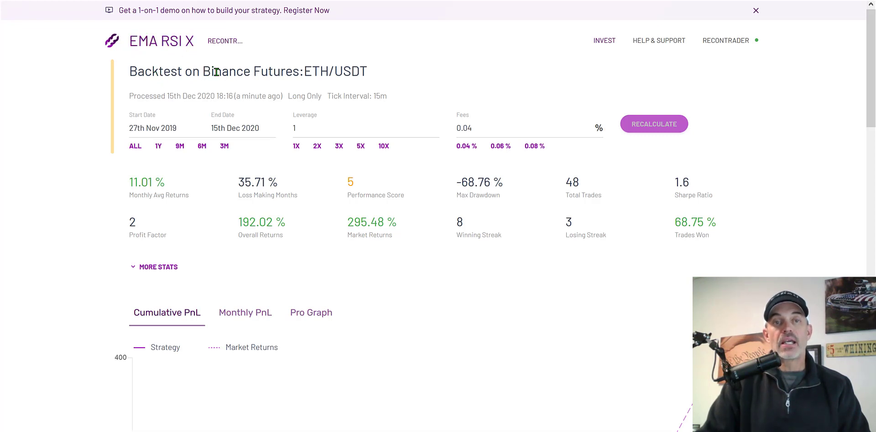
double_click(336, 71)
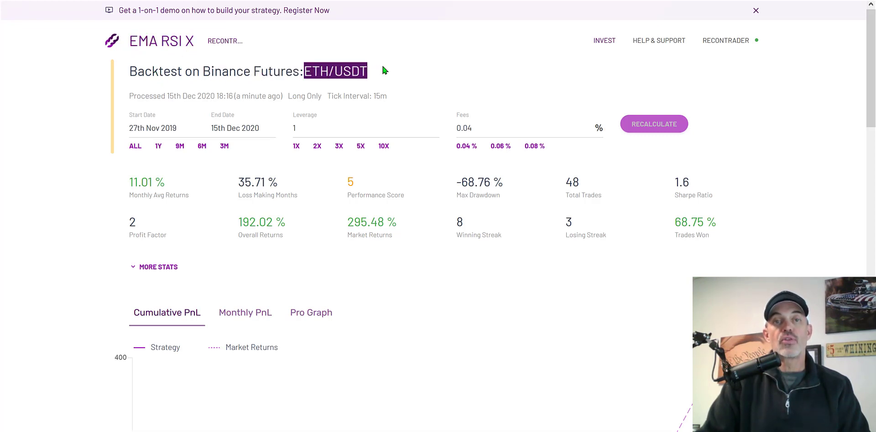
mouse_move(155, 147)
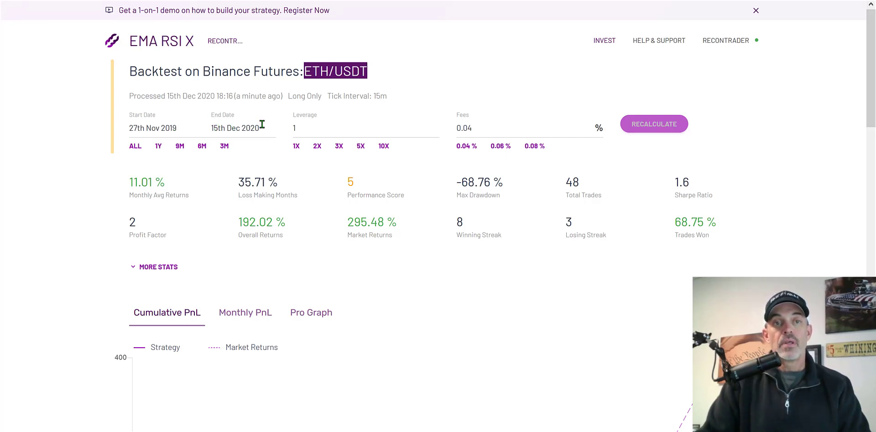
mouse_move(238, 174)
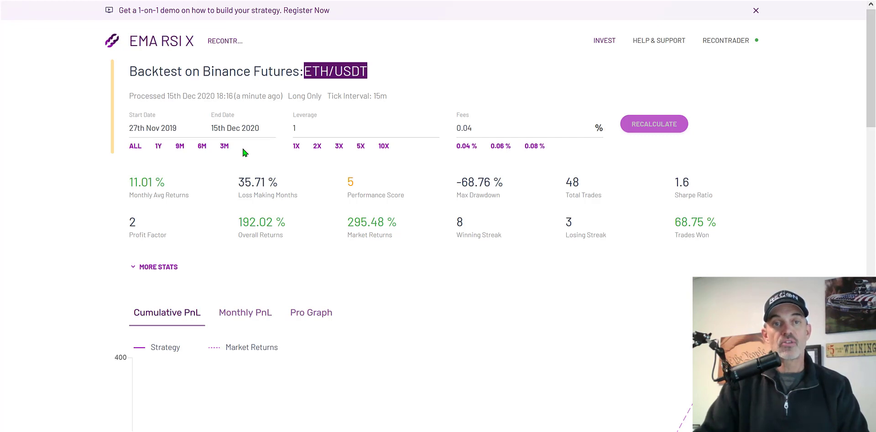
Step: Recalculate the report for the 3M preset, 15 Sep–15 Dec 2020
left_click(224, 146)
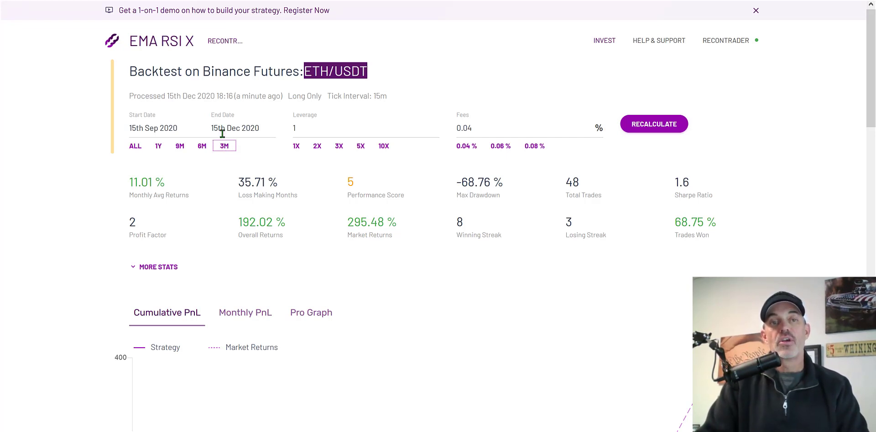
mouse_move(247, 152)
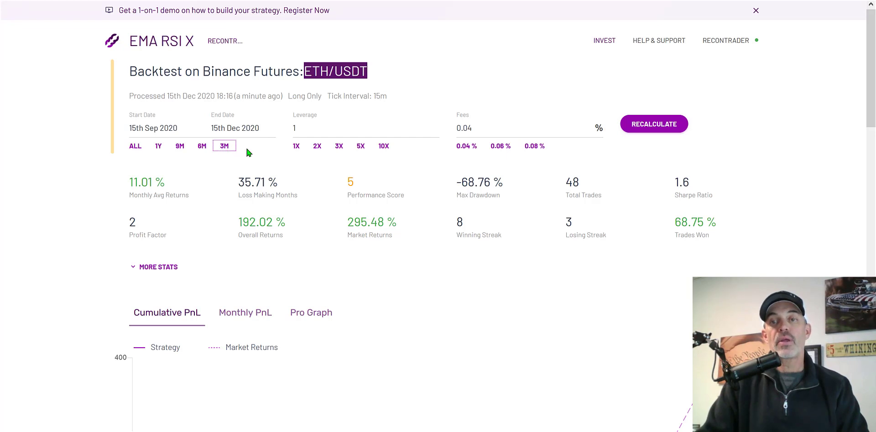
mouse_move(140, 128)
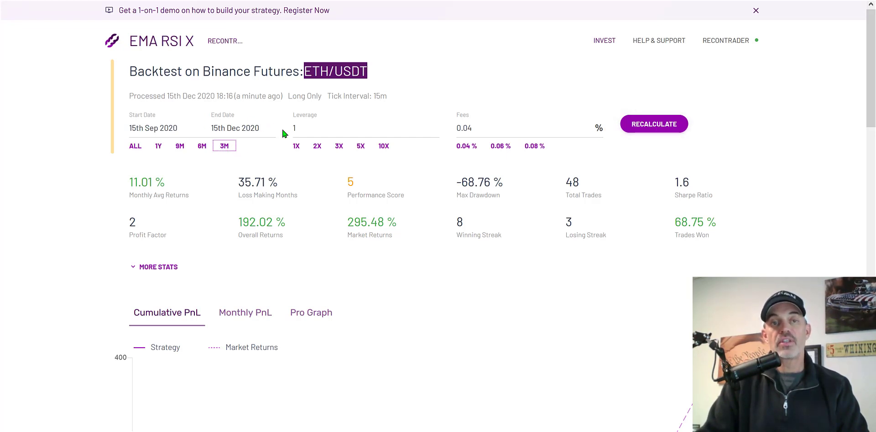
left_click(653, 123)
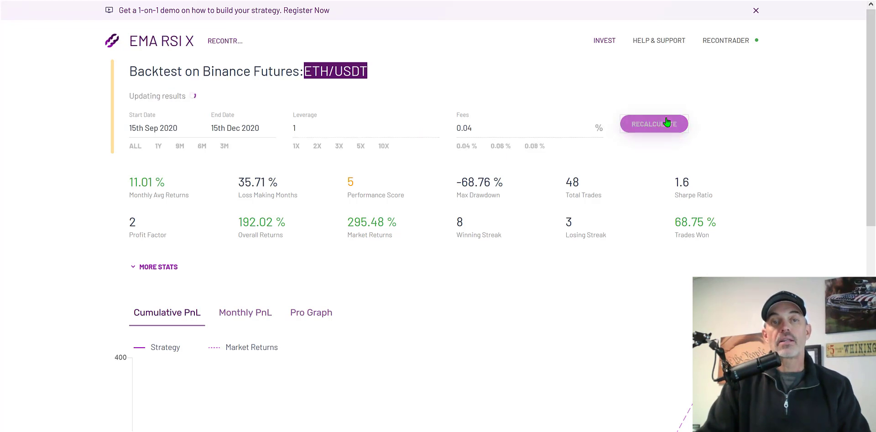
left_click(653, 123)
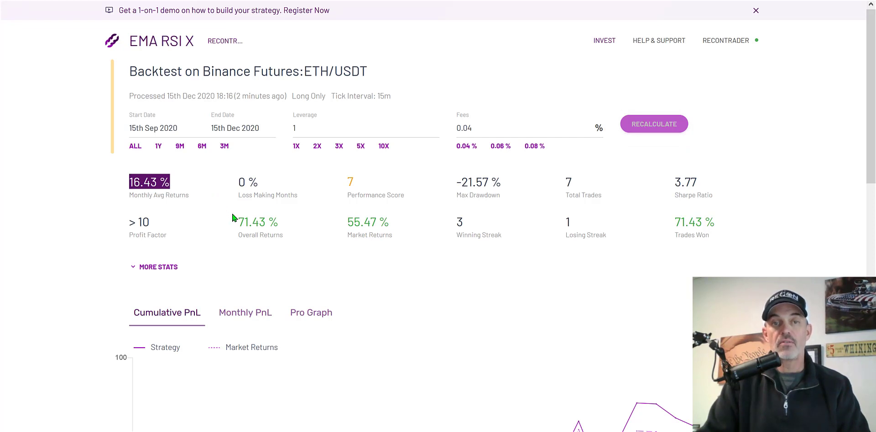
mouse_move(205, 193)
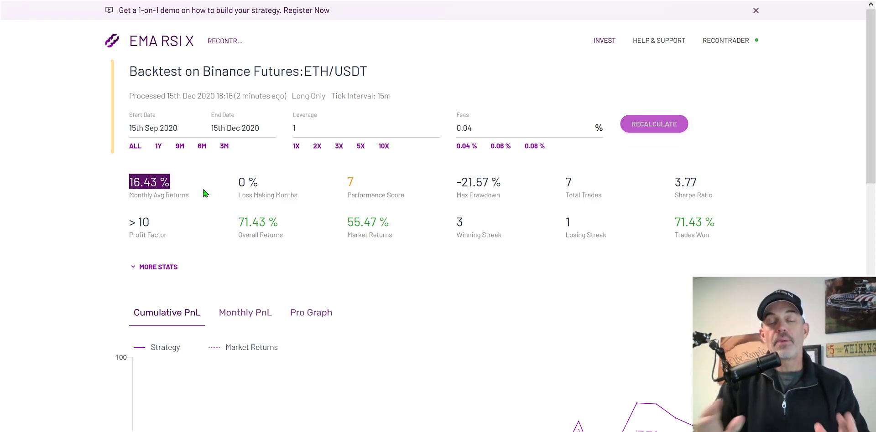
mouse_move(227, 225)
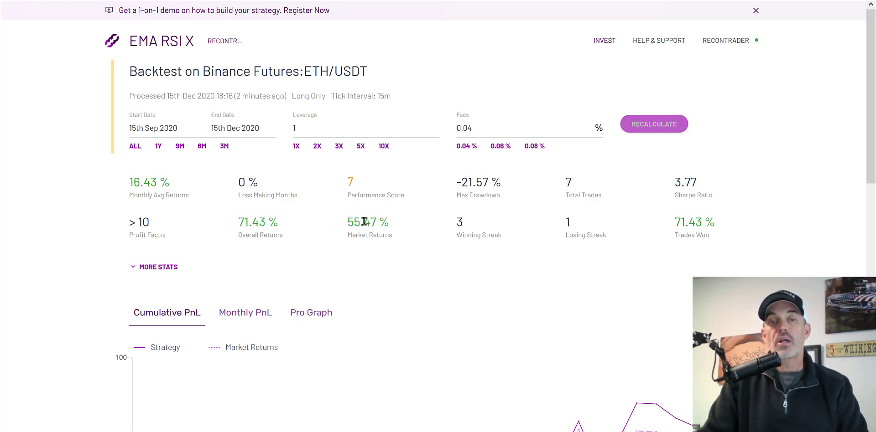
double_click(367, 221)
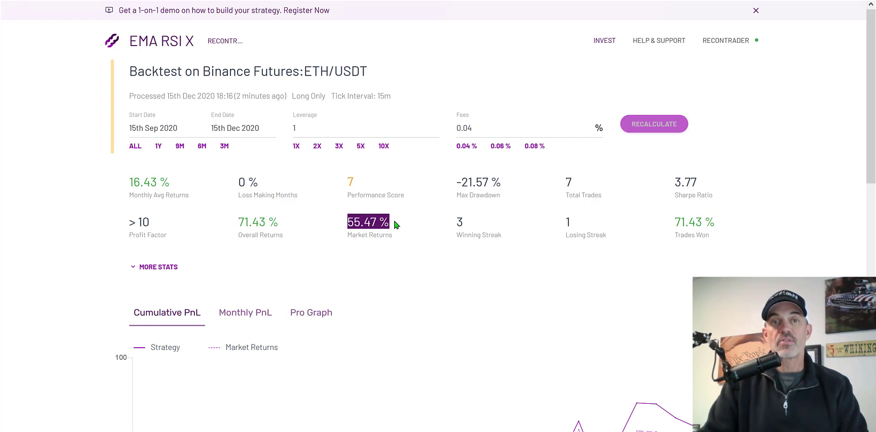
mouse_move(368, 234)
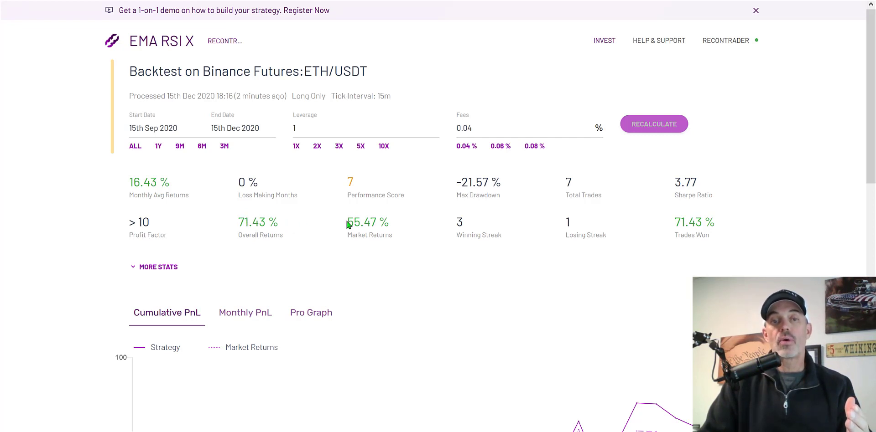
mouse_move(300, 224)
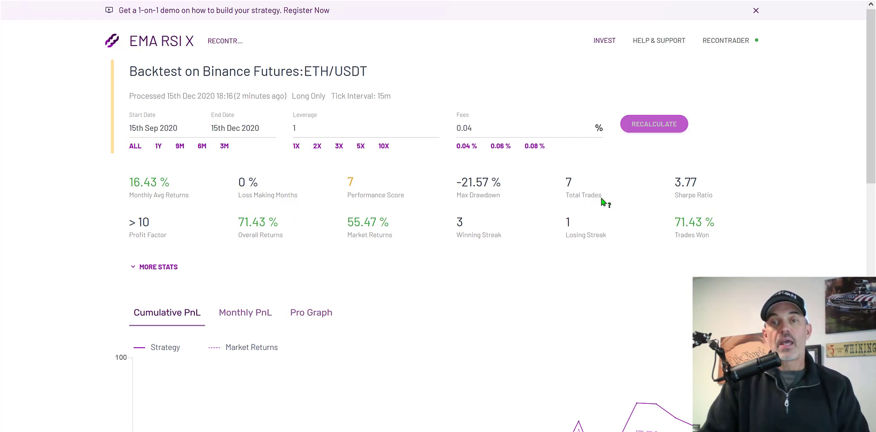
double_click(569, 181)
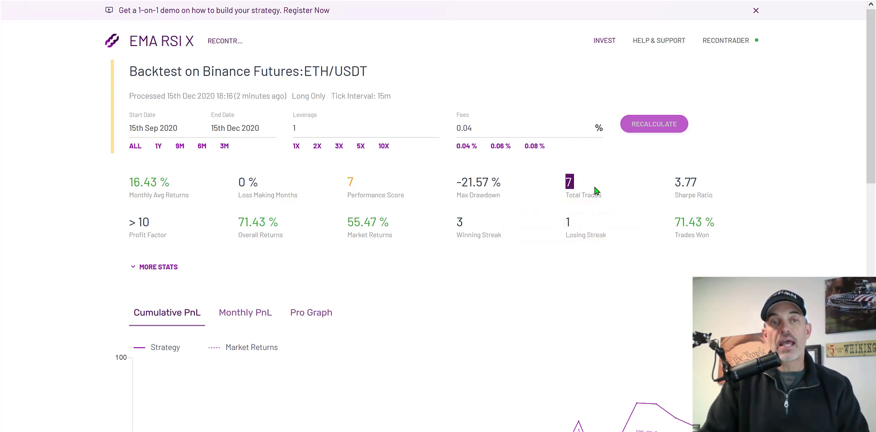
mouse_move(581, 192)
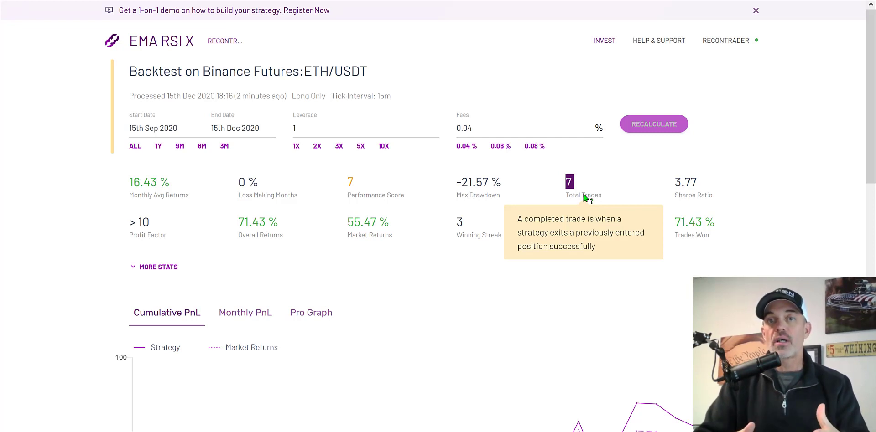
mouse_move(588, 215)
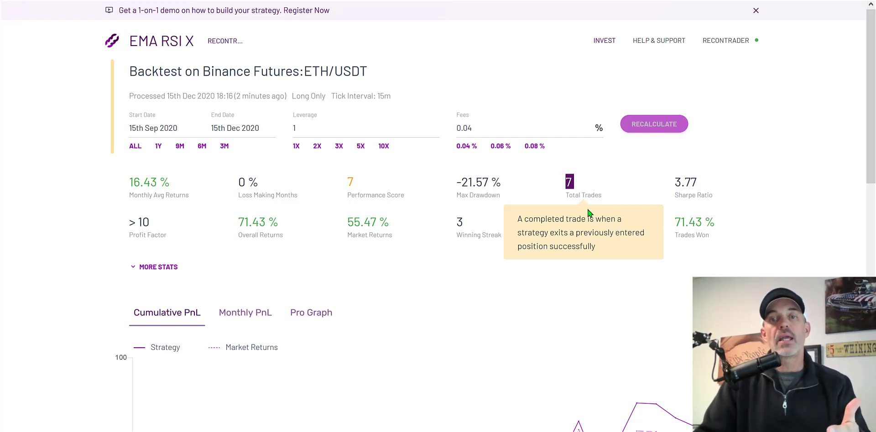
mouse_move(586, 187)
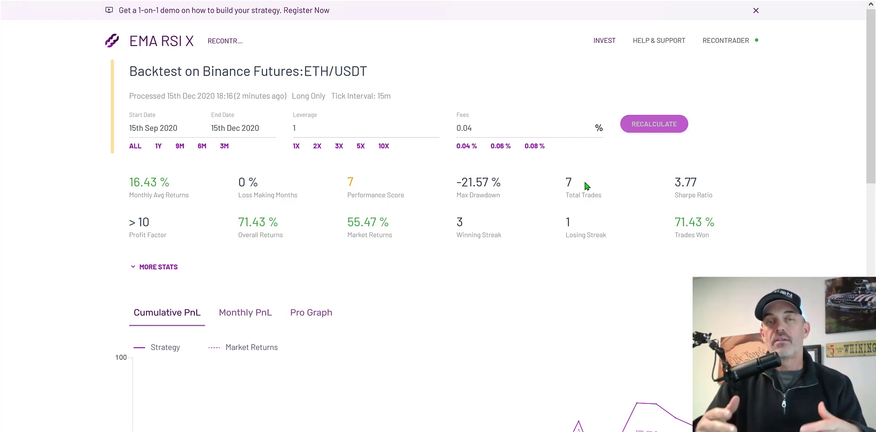
double_click(569, 183)
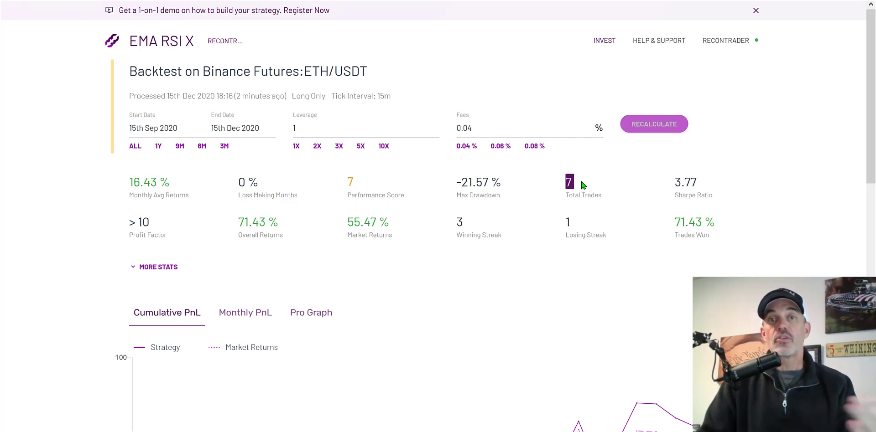
mouse_move(600, 277)
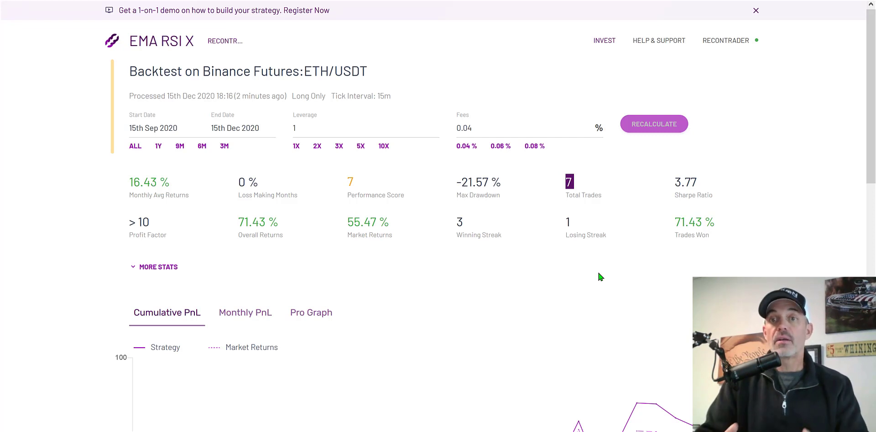
mouse_move(598, 218)
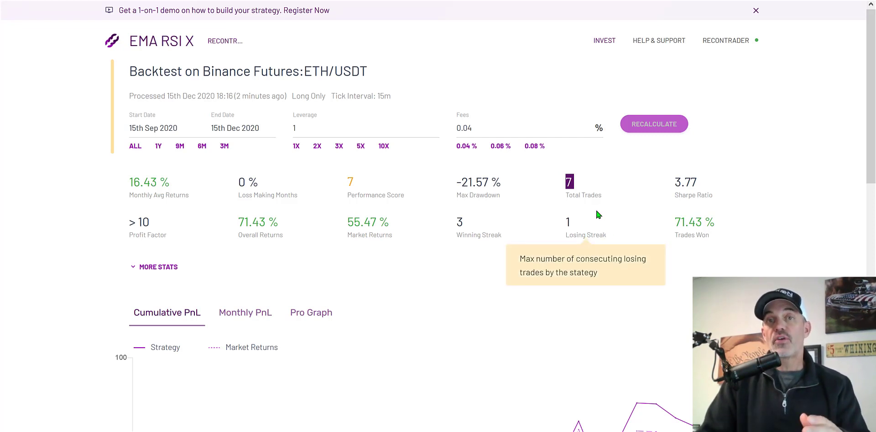
mouse_move(583, 283)
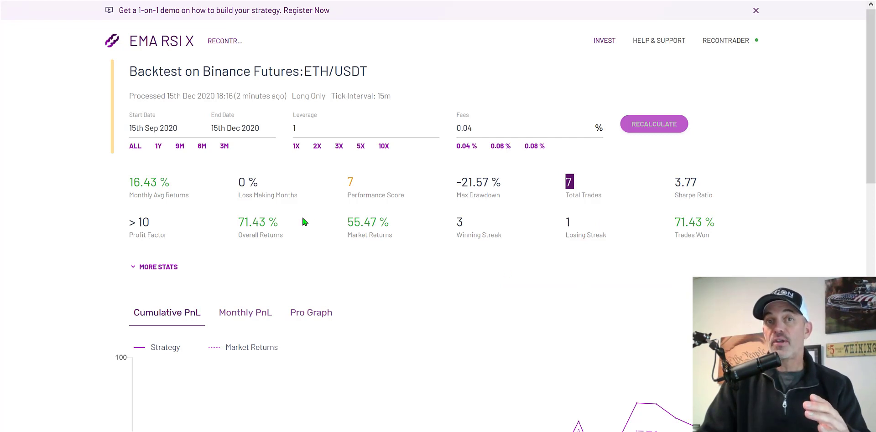
mouse_move(609, 286)
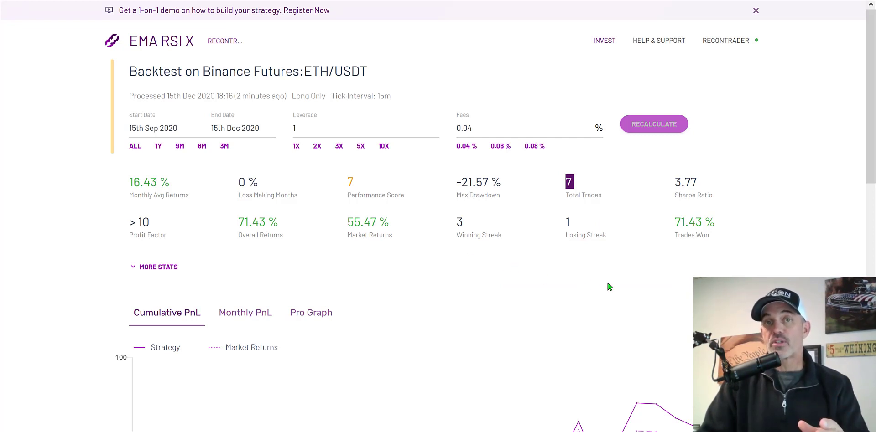
mouse_move(668, 273)
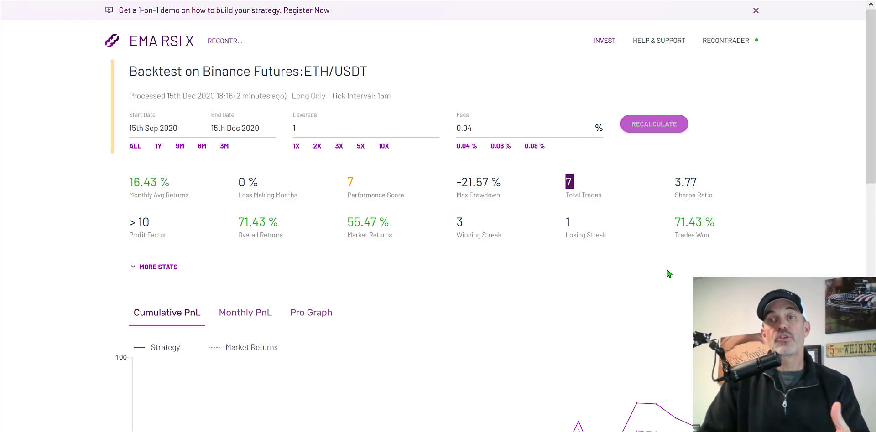
mouse_move(660, 280)
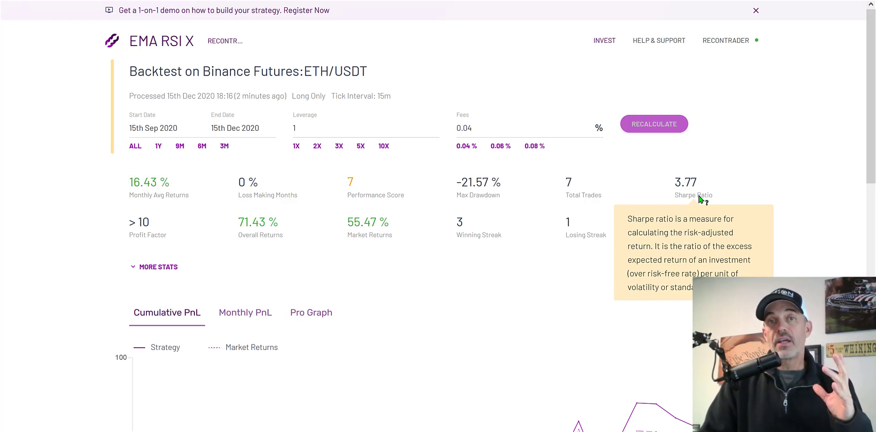
mouse_move(642, 217)
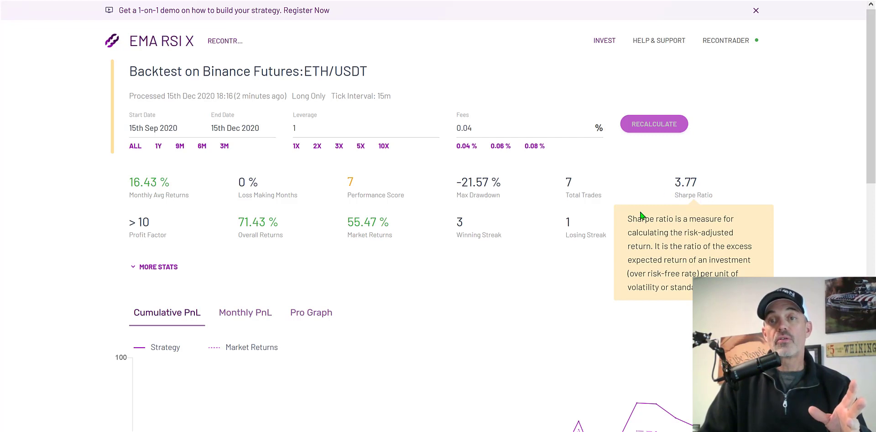
mouse_move(677, 183)
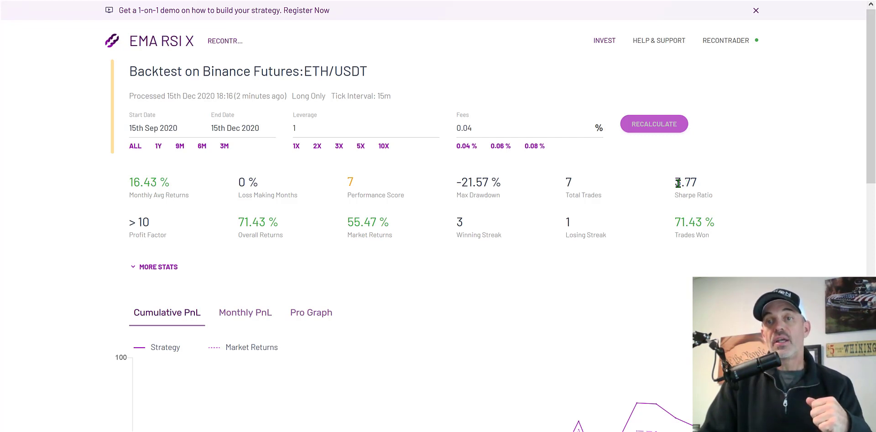
double_click(686, 182)
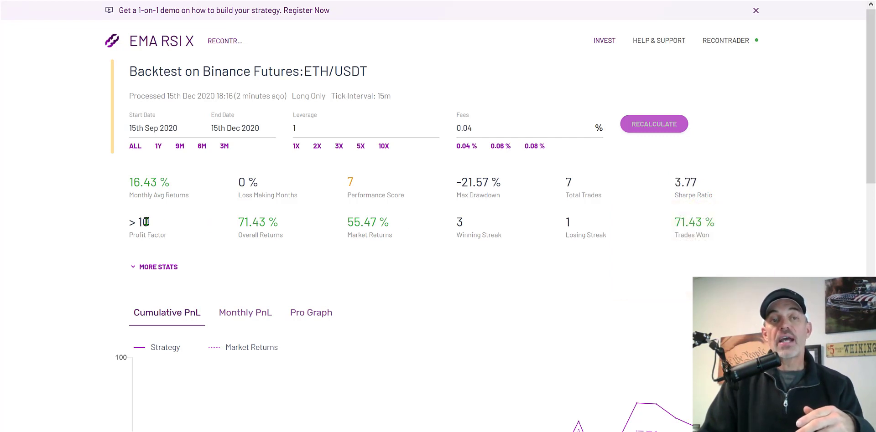
mouse_move(155, 237)
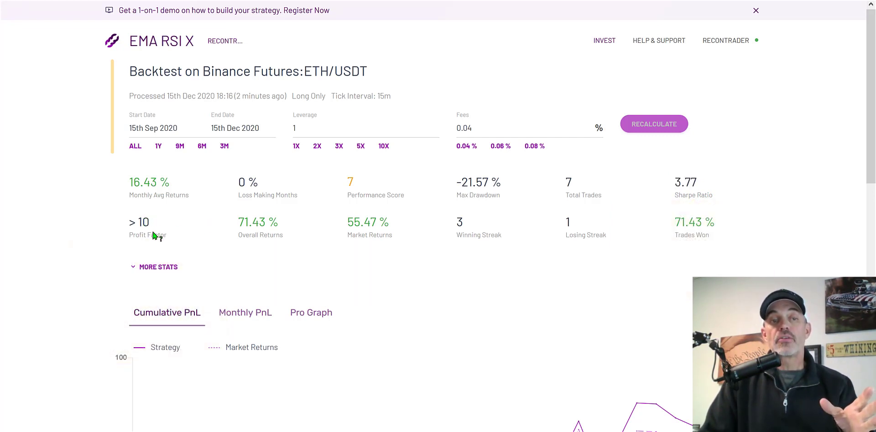
mouse_move(160, 235)
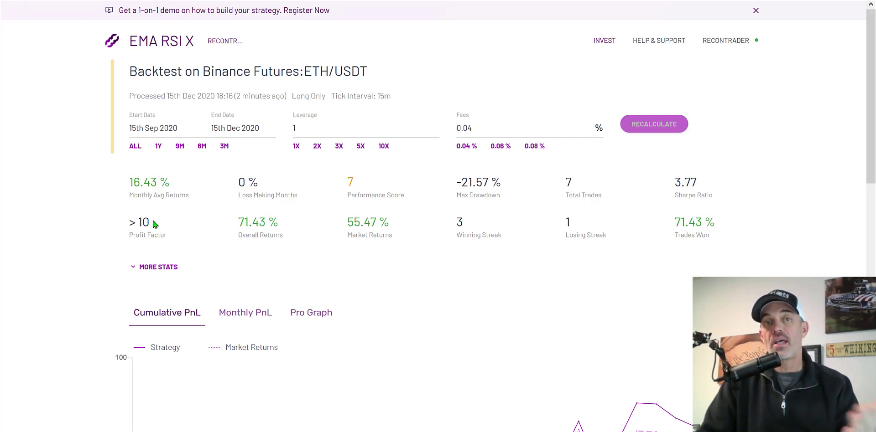
mouse_move(589, 240)
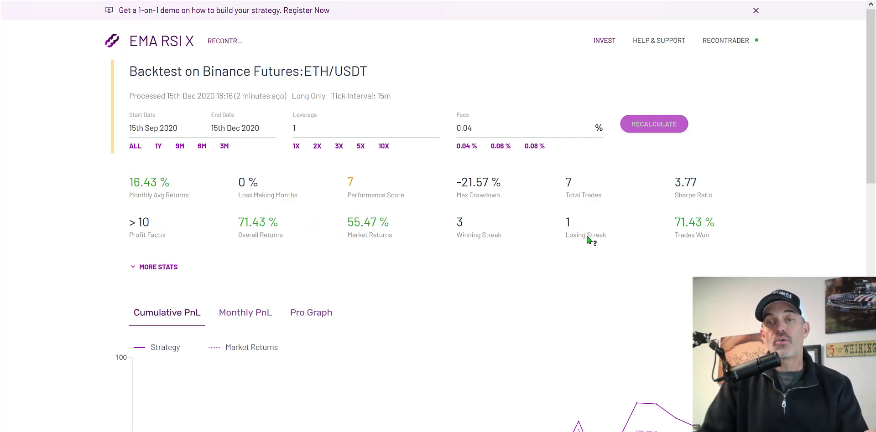
Step: Expand More Stats to show largest winning trade 33.59% and gross profit 75.73%
left_click(158, 266)
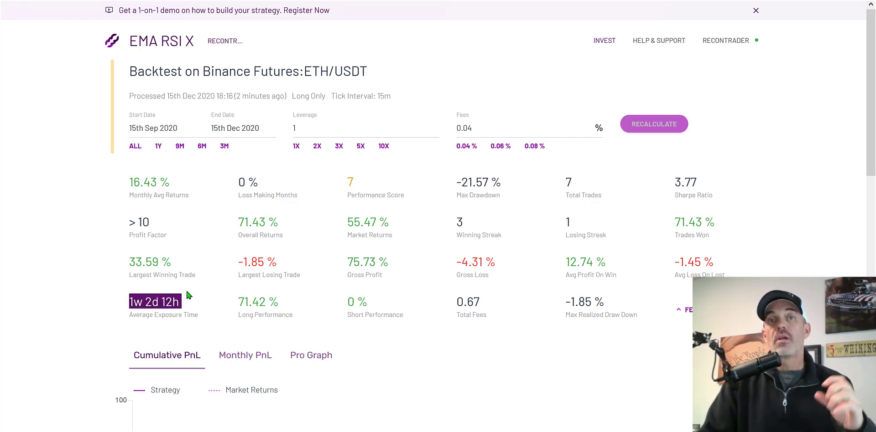
mouse_move(195, 296)
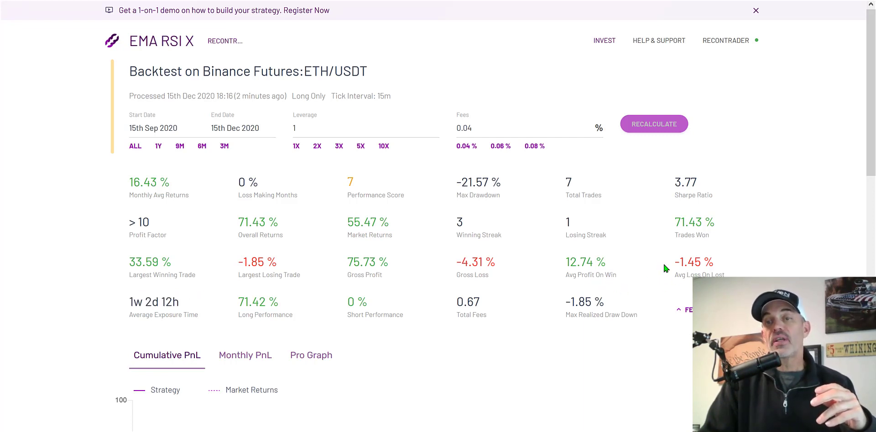
double_click(693, 261)
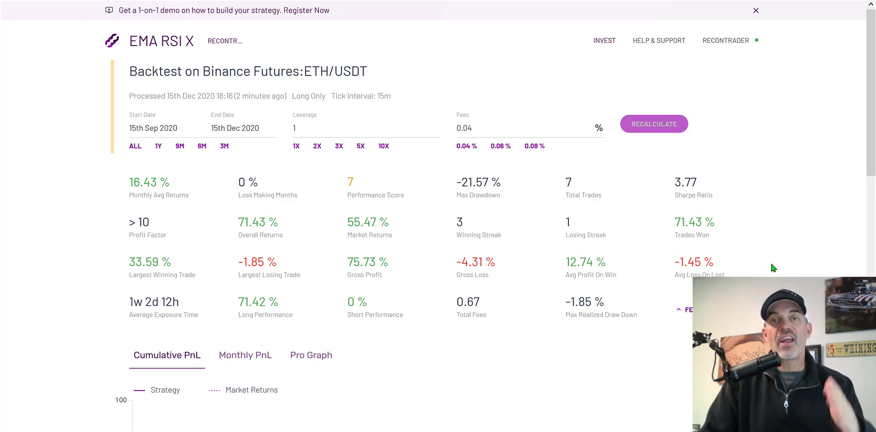
Step: Scroll to the cumulative PnL chart comparing strategy and market returns
scroll("down", 3)
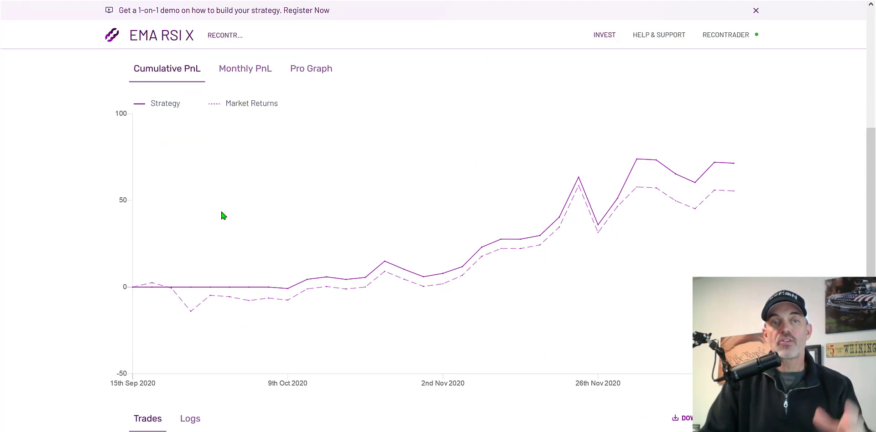
mouse_move(335, 284)
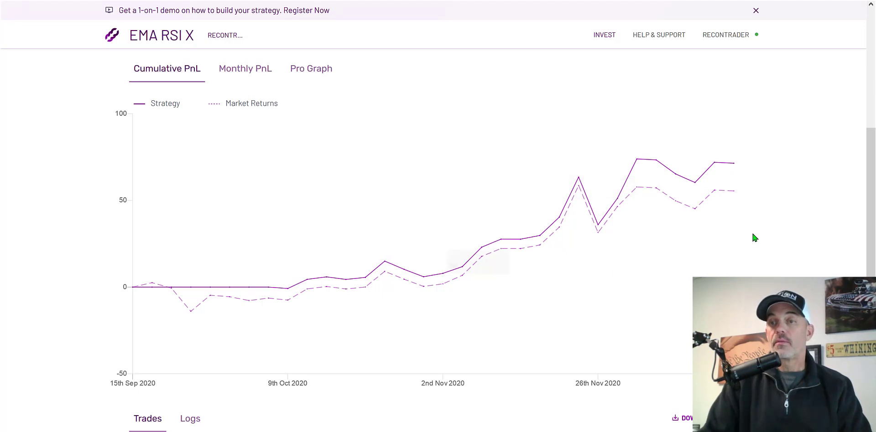
Step: Scroll to the trades table listing seven long trades, trade 7 open at -1.85%
scroll("down", 3)
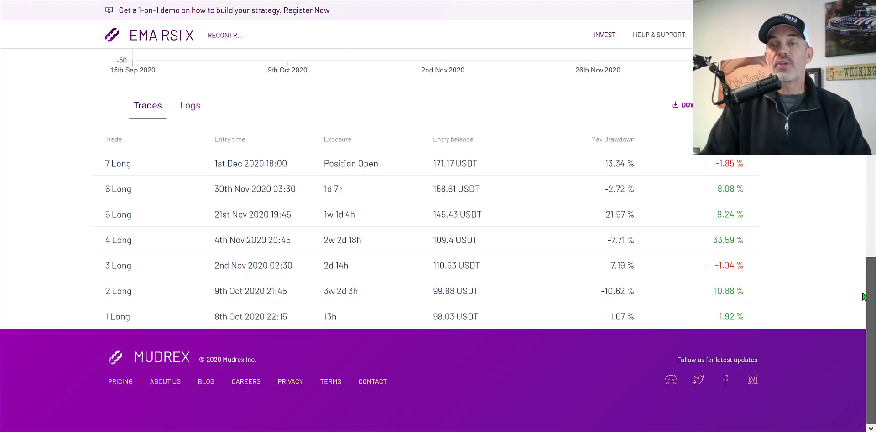
scroll("down", 3)
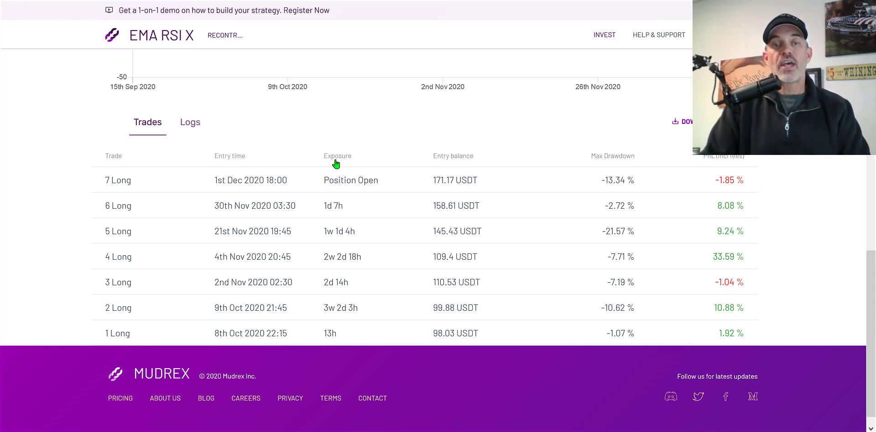
mouse_move(653, 275)
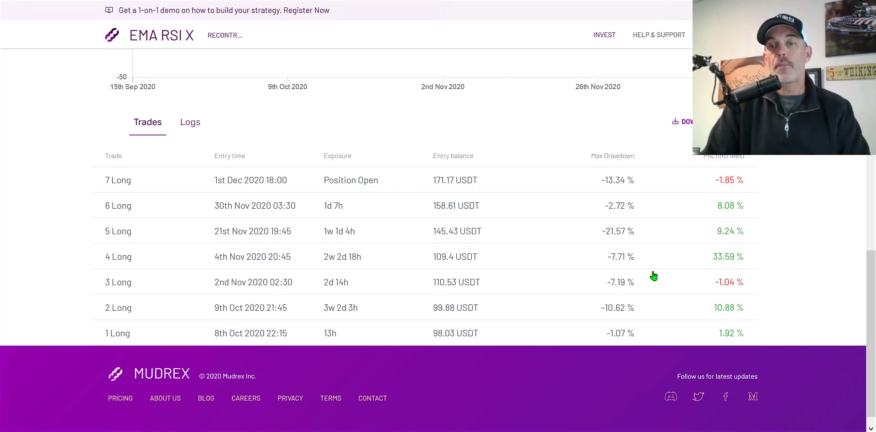
mouse_move(729, 214)
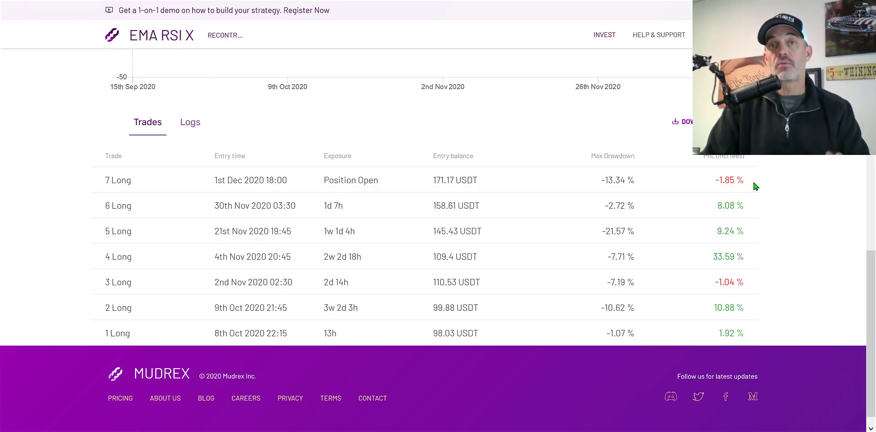
mouse_move(759, 274)
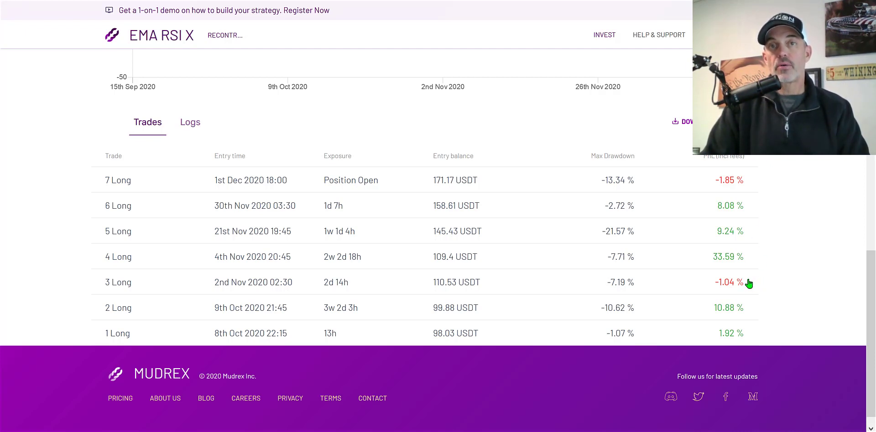
mouse_move(651, 155)
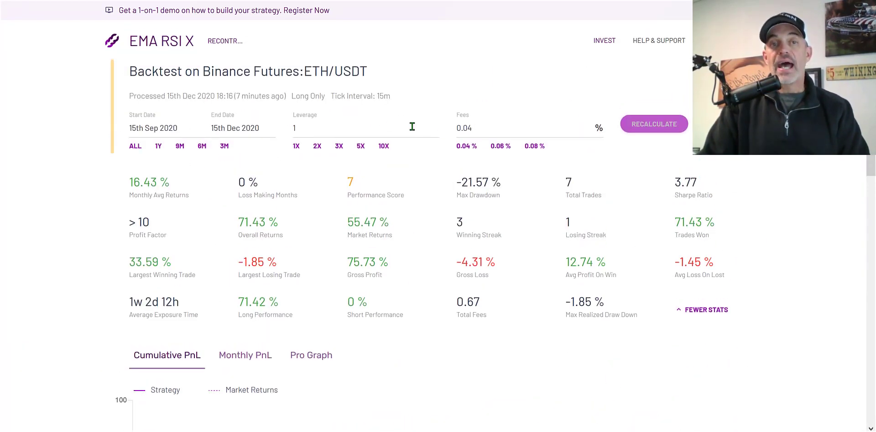
Step: Recalculate the backtest at 3x leverage, giving 299.19% overall returns
double_click(223, 71)
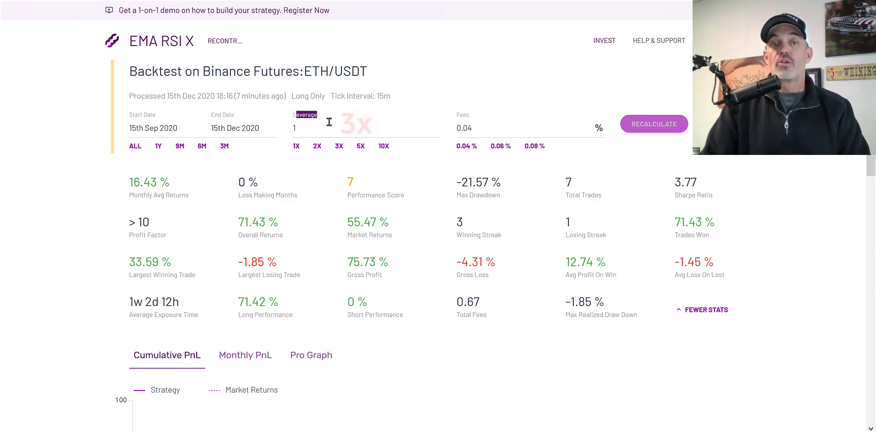
left_click(338, 146)
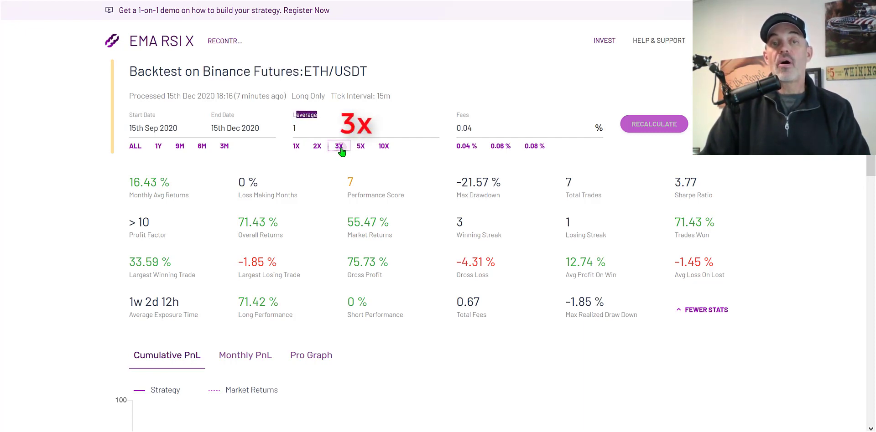
left_click(339, 146)
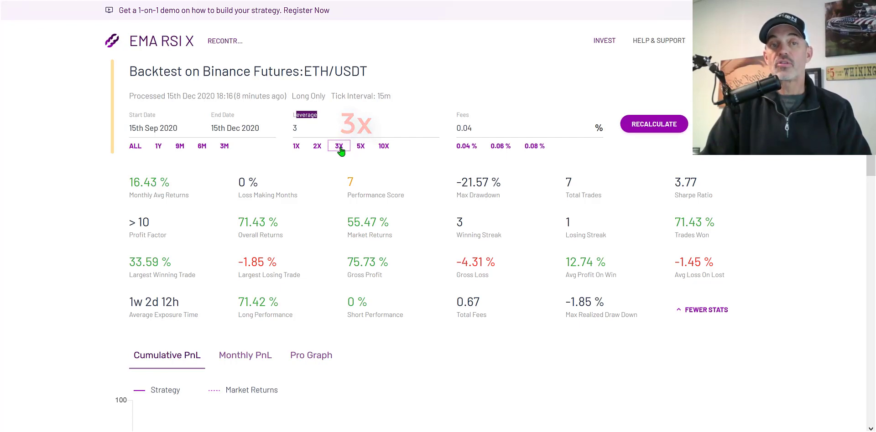
left_click(653, 123)
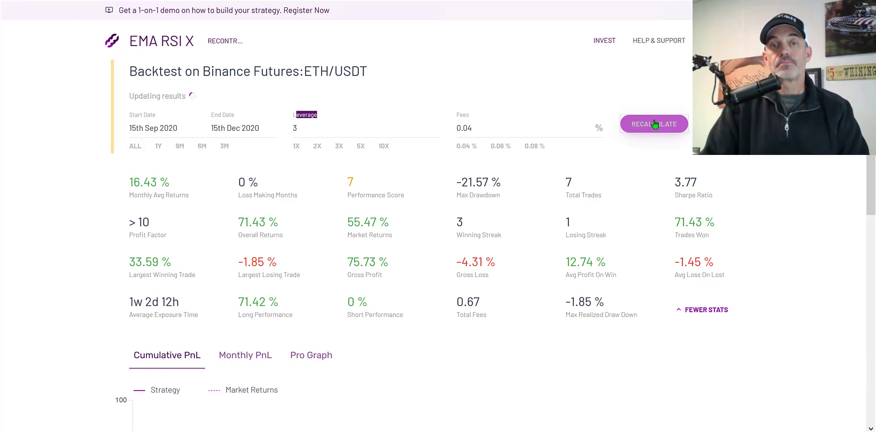
left_click(653, 123)
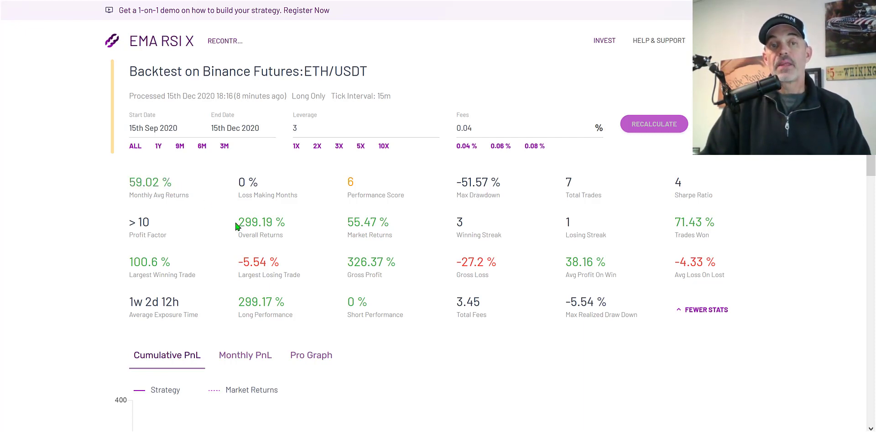
Step: Highlight the performance score of 6 and the 55.47% market returns figure
double_click(260, 221)
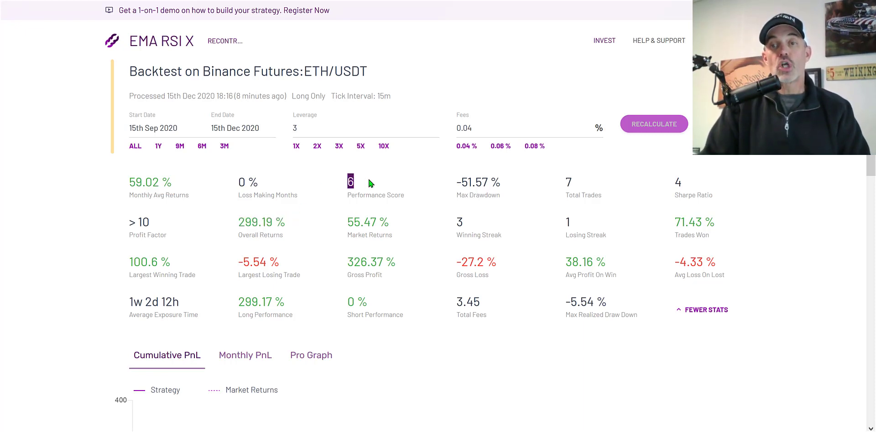
mouse_move(489, 179)
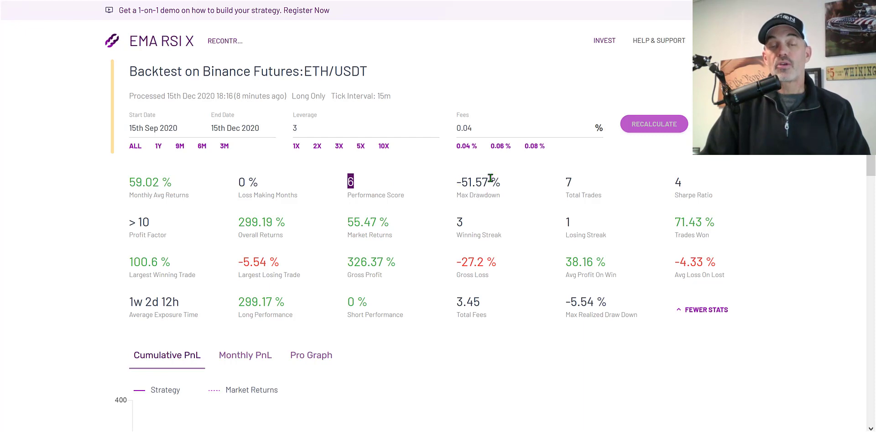
mouse_move(545, 186)
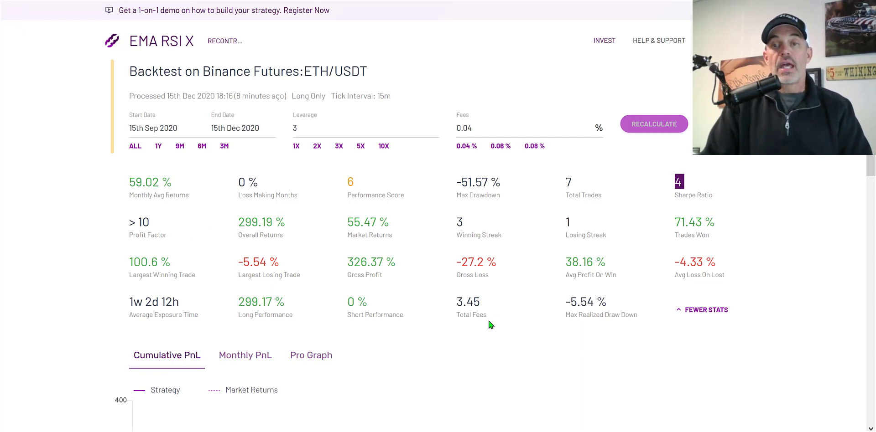
mouse_move(674, 273)
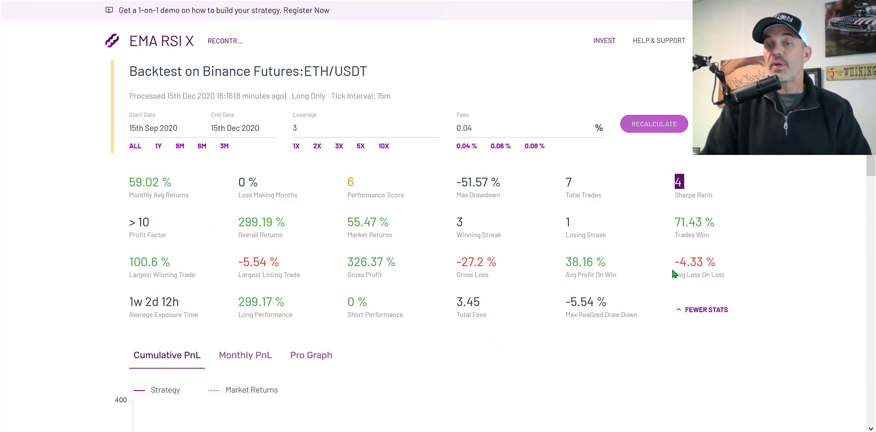
double_click(585, 262)
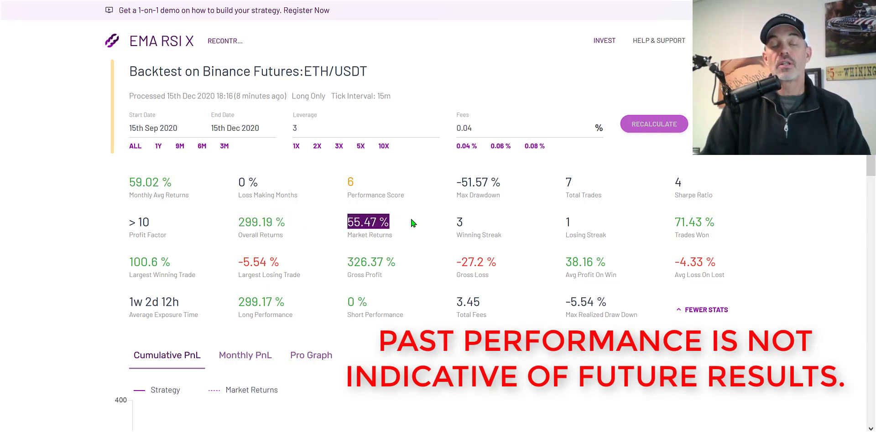
mouse_move(410, 243)
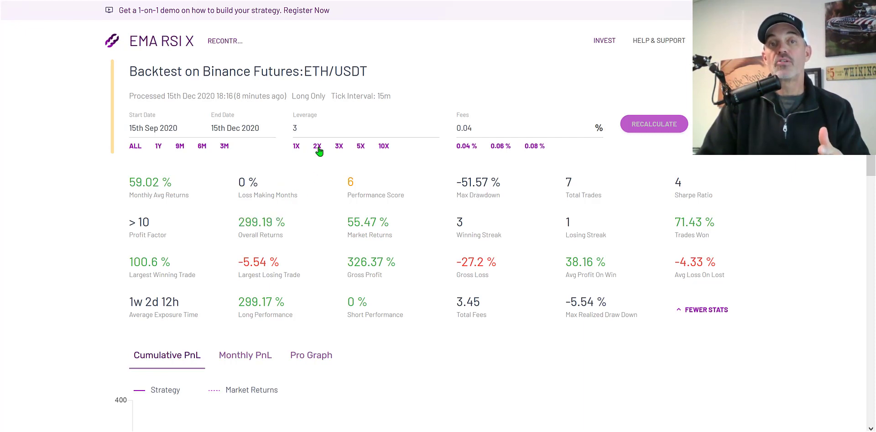
mouse_move(320, 138)
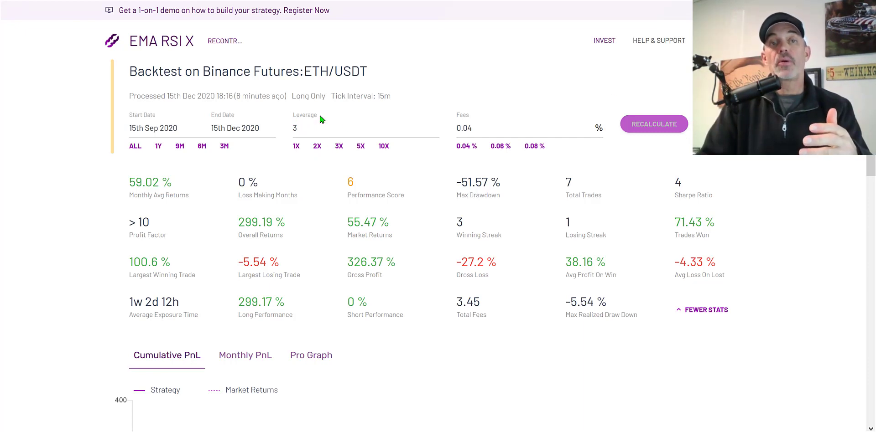
Step: Recalculate the backtest at 5x leverage, raising overall returns to 673.12%
left_click(359, 146)
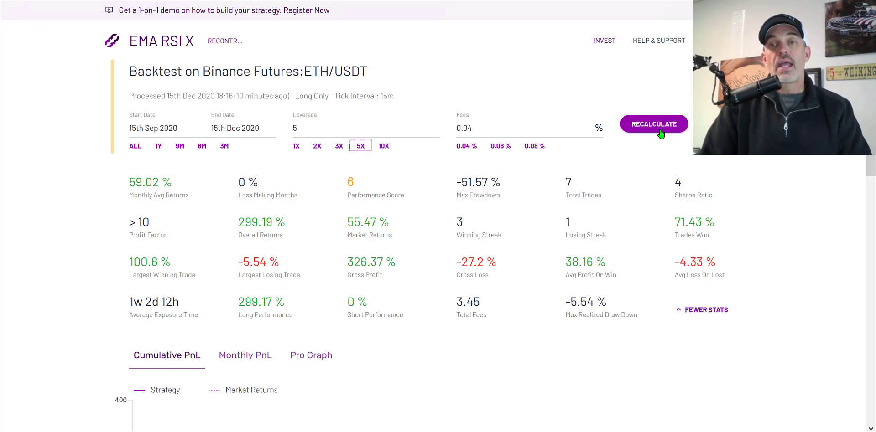
left_click(653, 123)
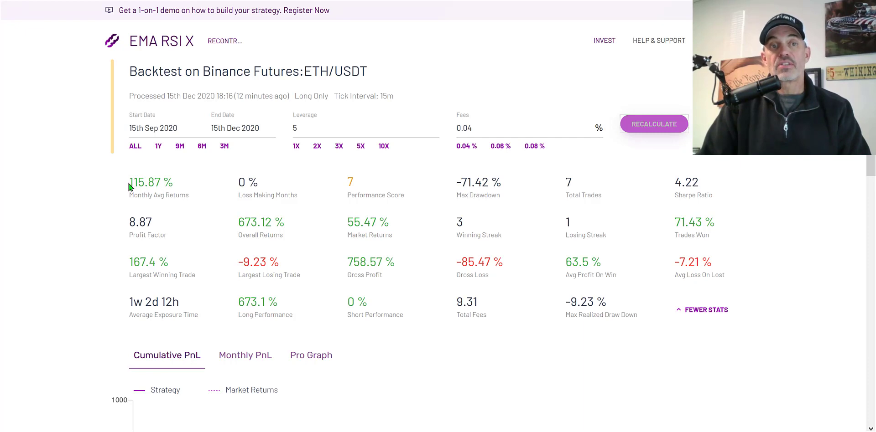
mouse_move(164, 185)
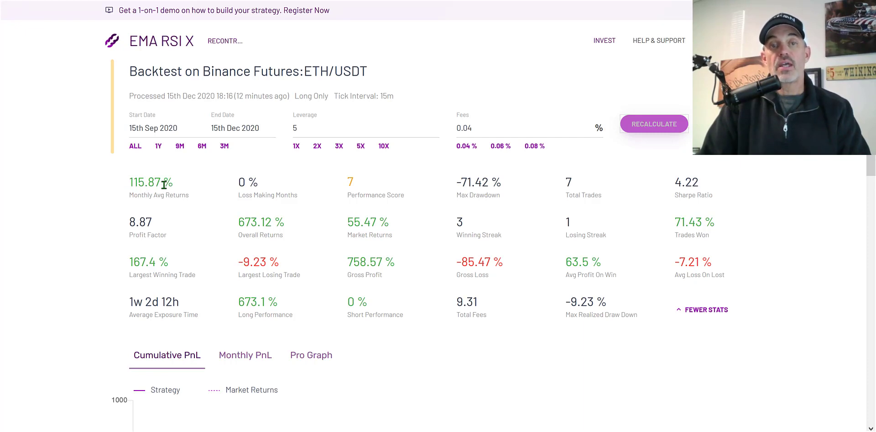
mouse_move(362, 187)
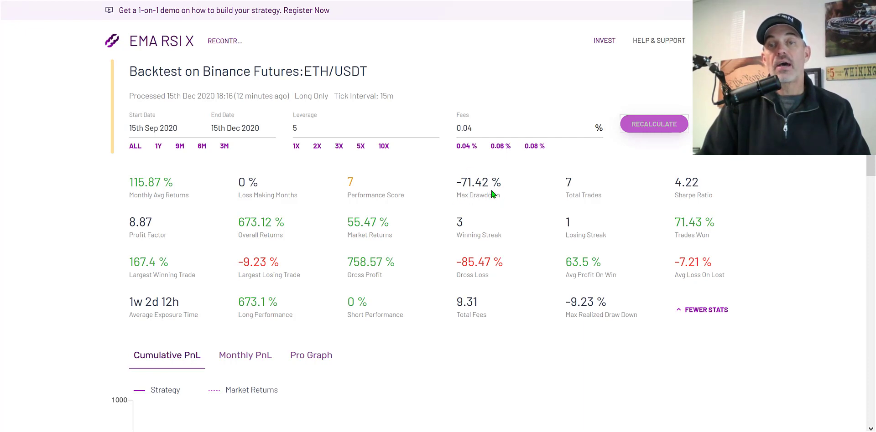
mouse_move(495, 194)
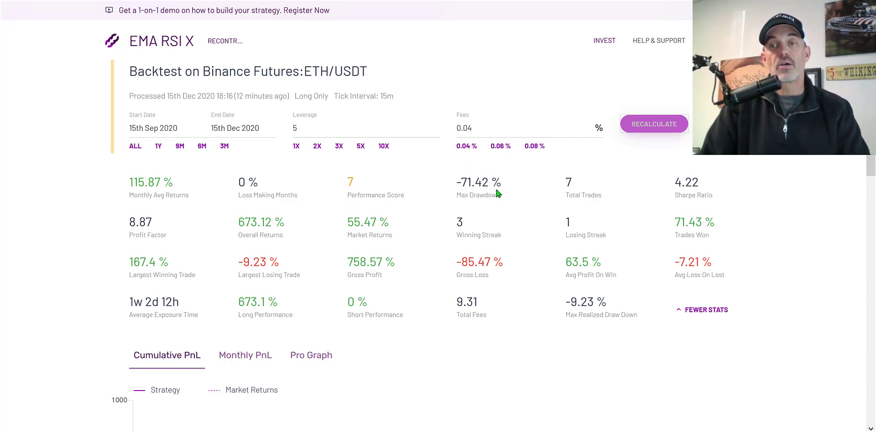
mouse_move(680, 182)
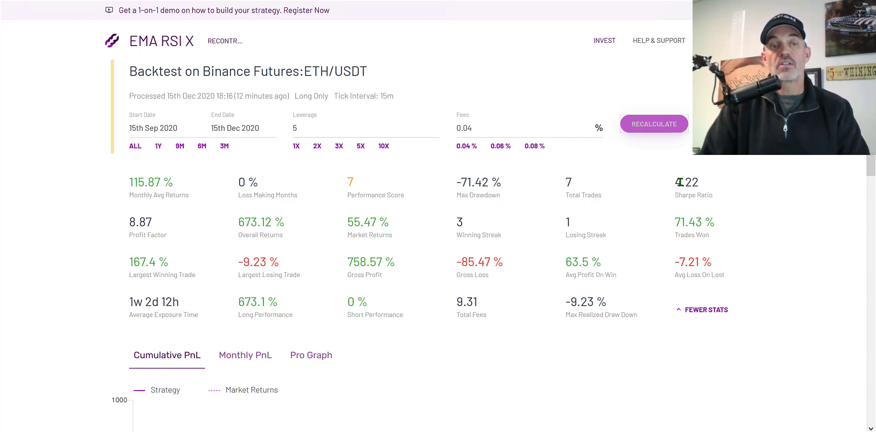
Step: Highlight the 7 total trades, performance score and 63.5% average profit on wins
double_click(140, 222)
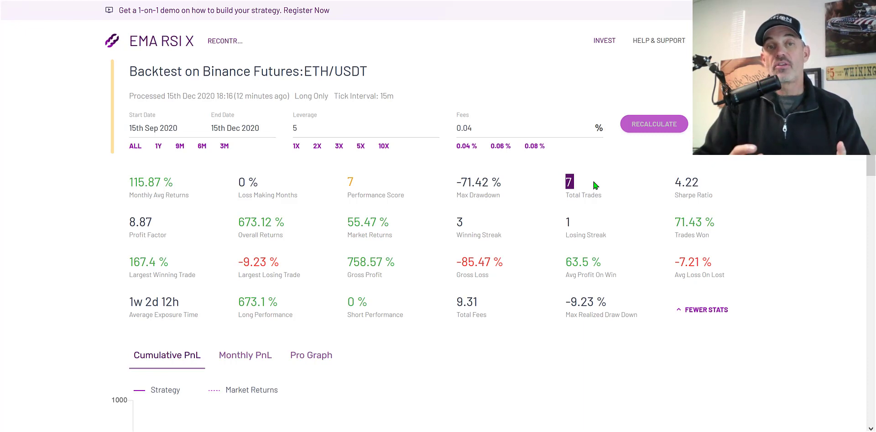
mouse_move(594, 185)
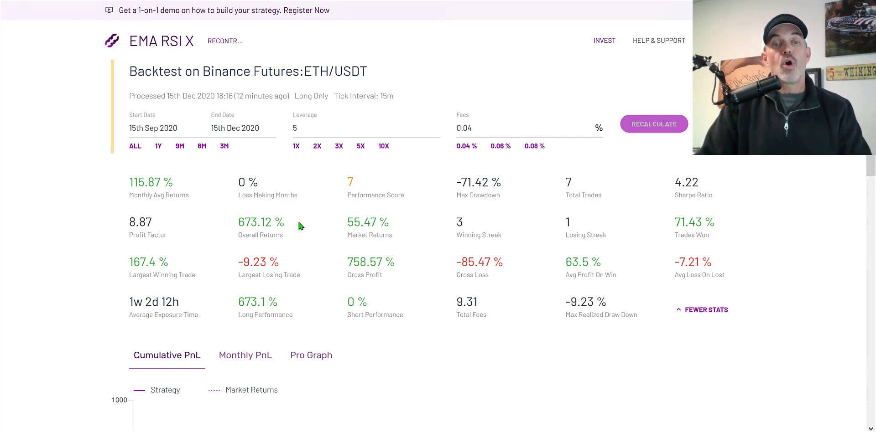
double_click(260, 222)
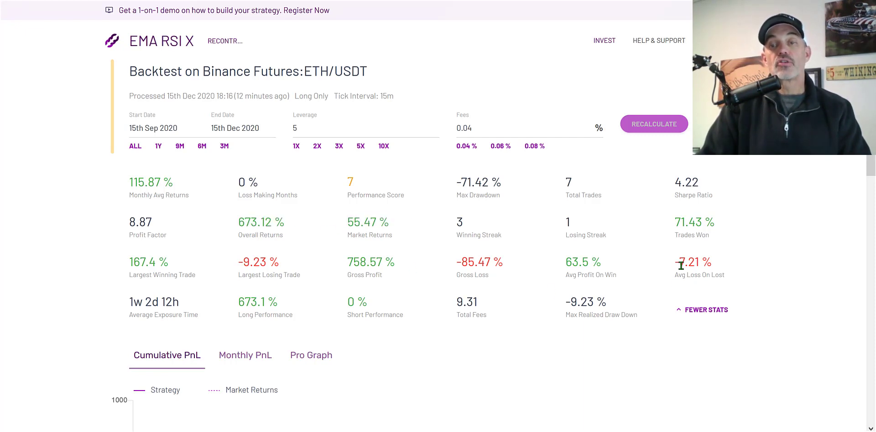
double_click(692, 262)
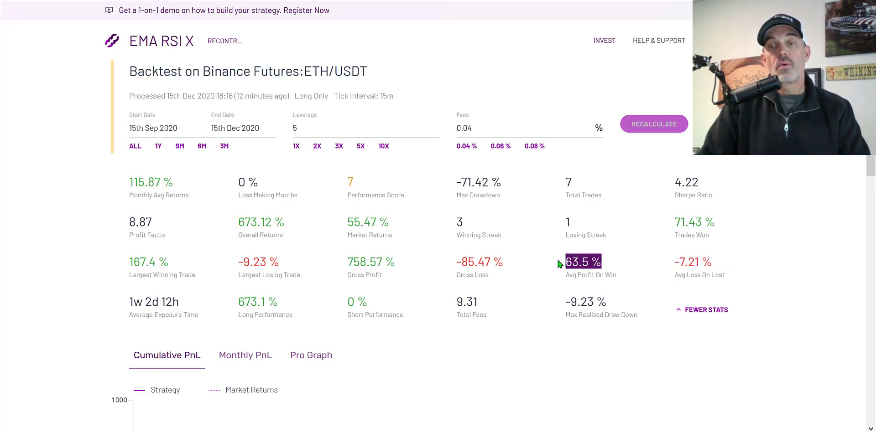
mouse_move(673, 268)
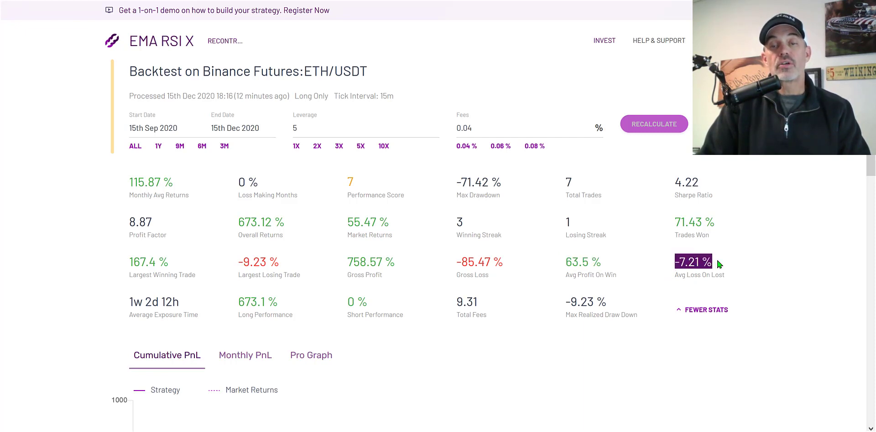
mouse_move(583, 262)
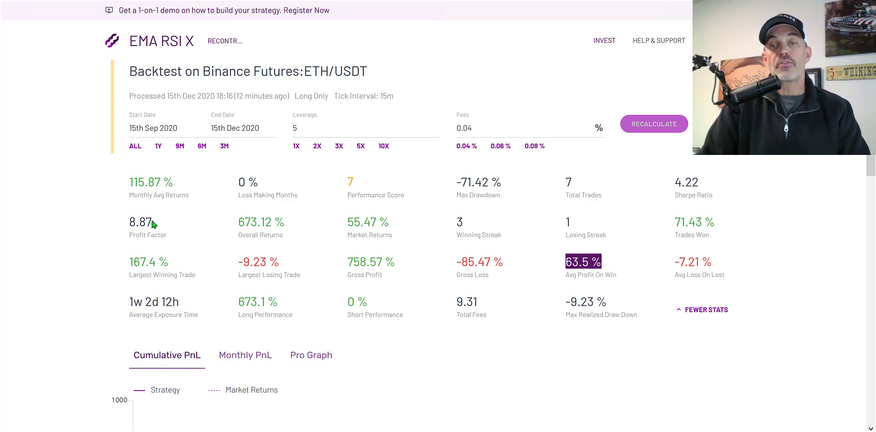
mouse_move(798, 281)
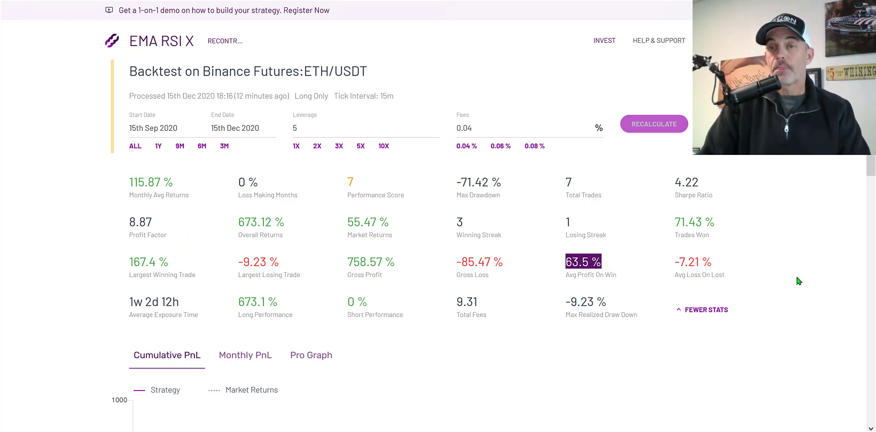
Step: Scroll to the Trades table listing seven long trades, including trade 4 at 167.4% PnL and open trade 7 at -9.23%
scroll("down", 3)
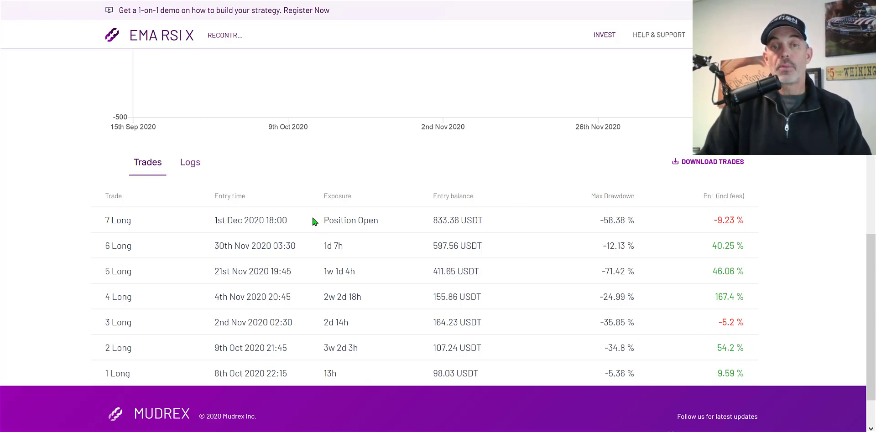
mouse_move(479, 218)
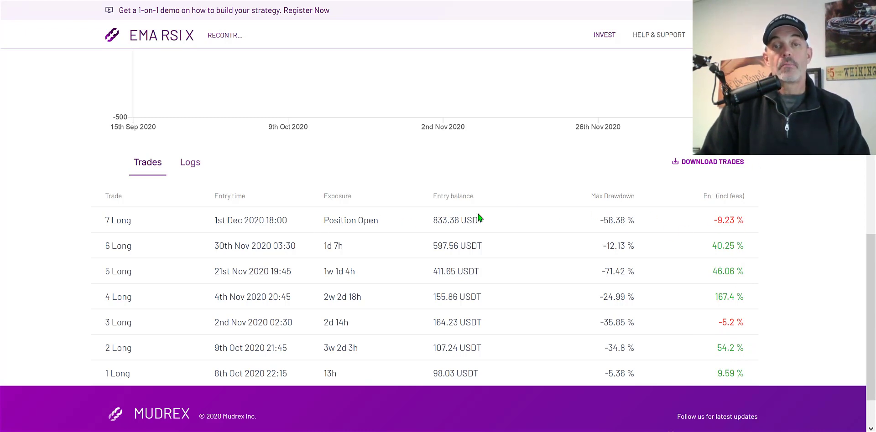
mouse_move(577, 228)
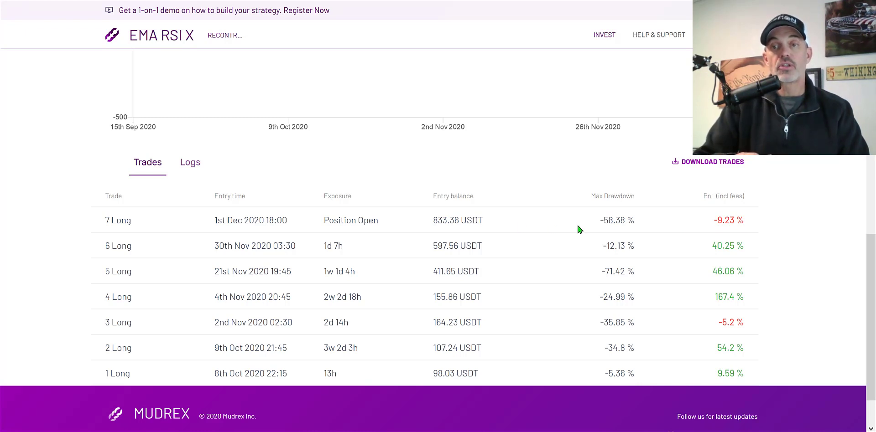
mouse_move(747, 220)
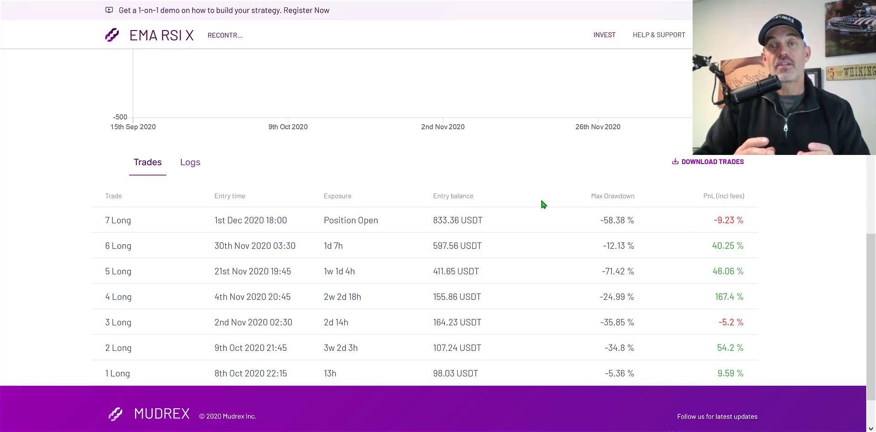
mouse_move(707, 220)
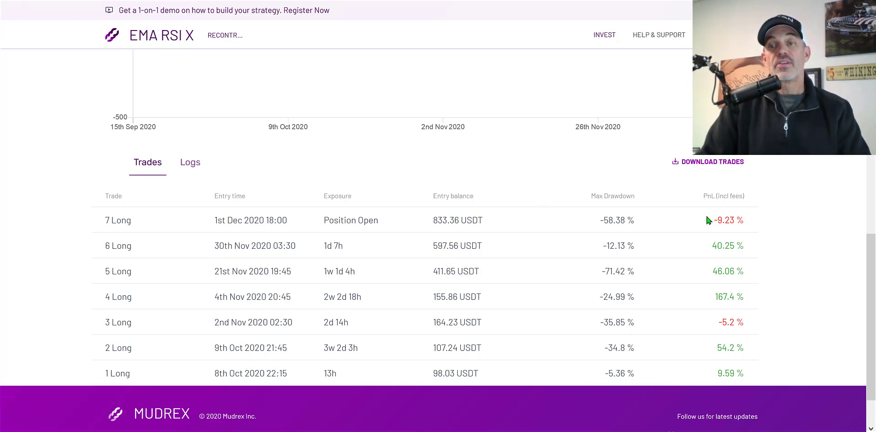